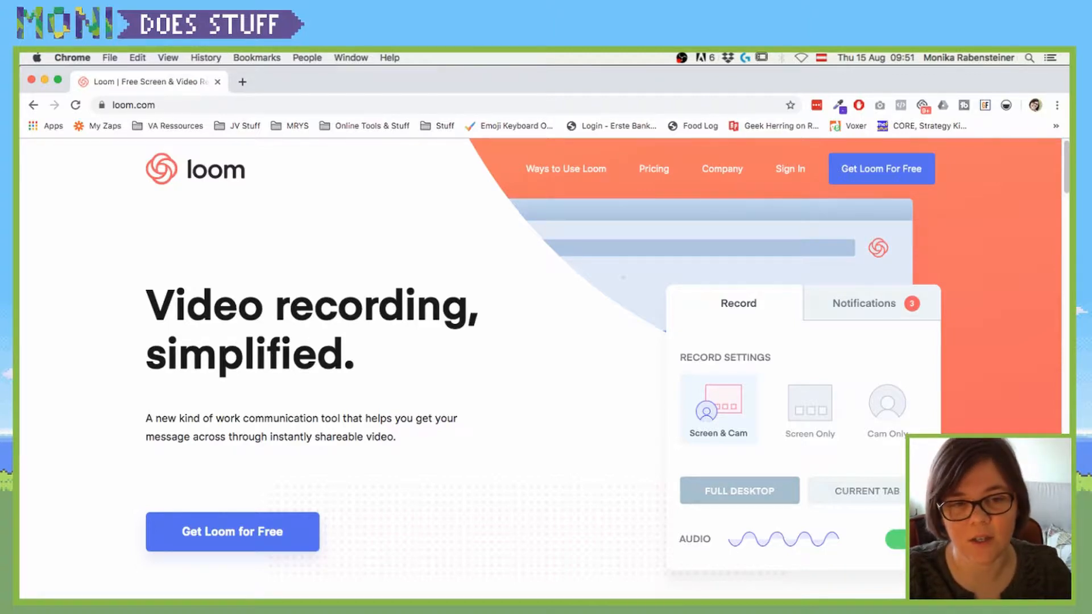
pyautogui.moveTo(232, 532)
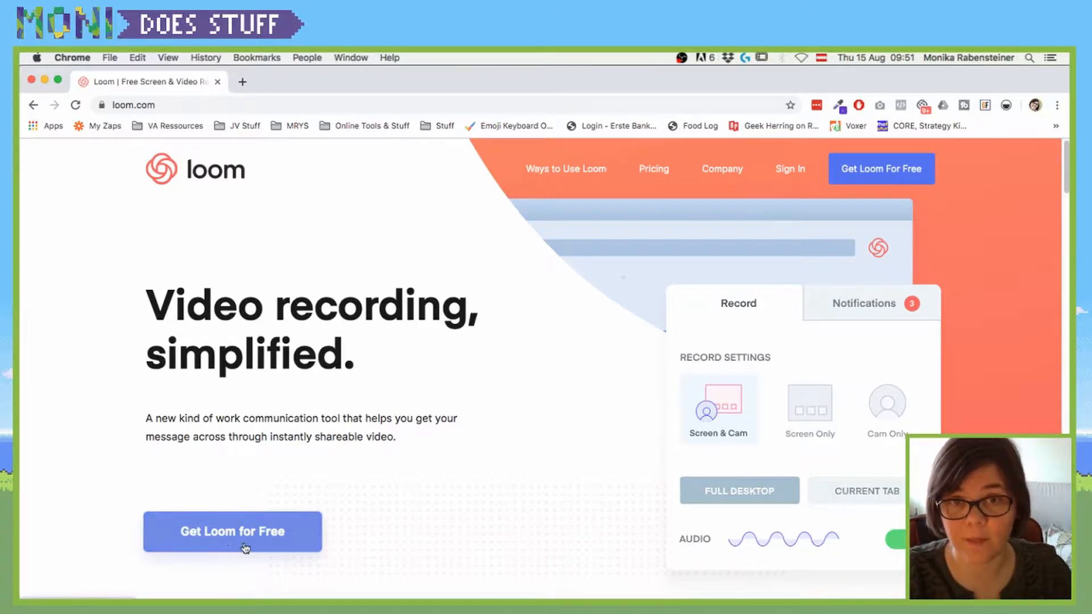
# Step: Follow 'Get Loom for Free' and scroll to the Basic and $8/month Pro plan cards
pyautogui.click(652, 169)
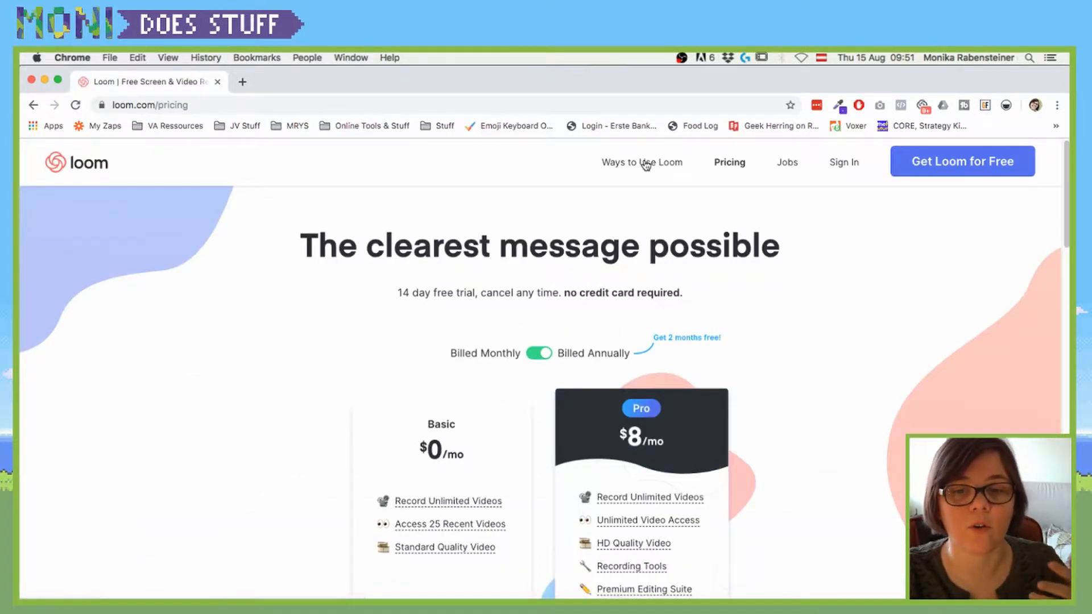
pyautogui.scroll(-3)
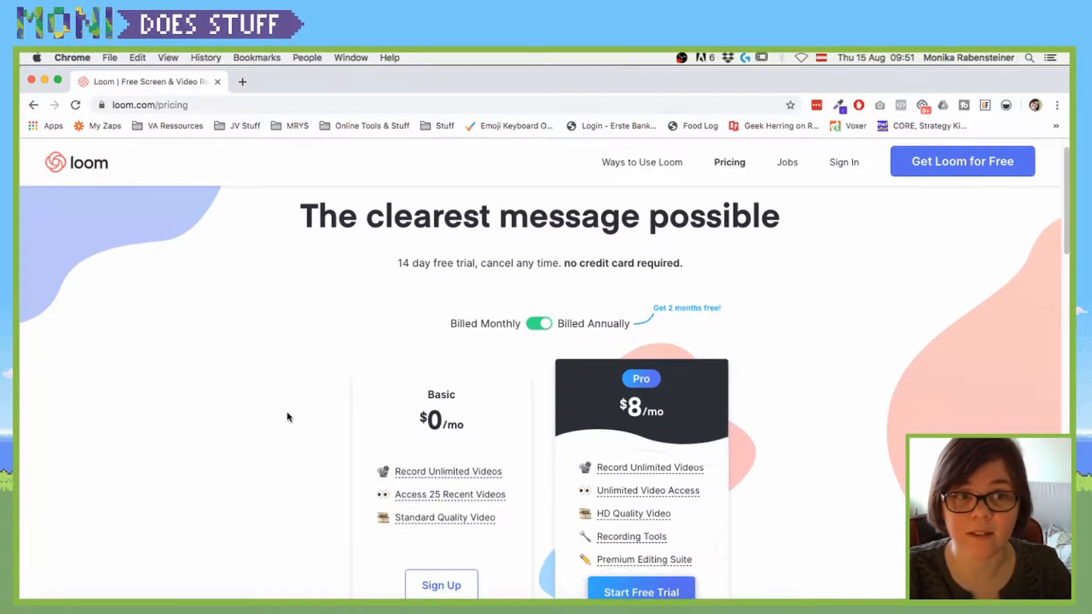
pyautogui.scroll(-3)
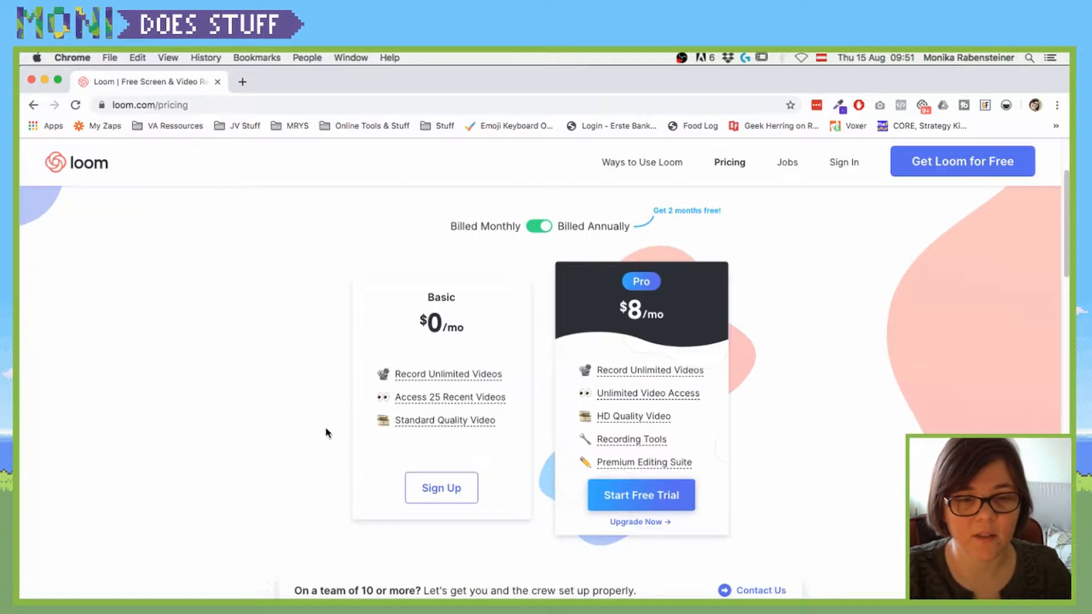
pyautogui.moveTo(447, 374)
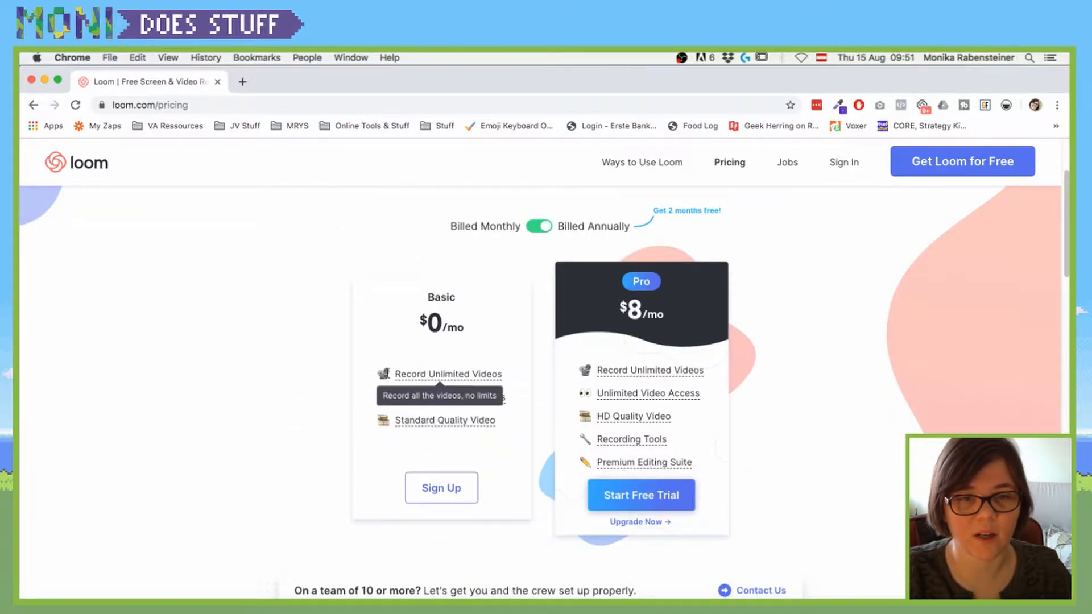
pyautogui.moveTo(335, 531)
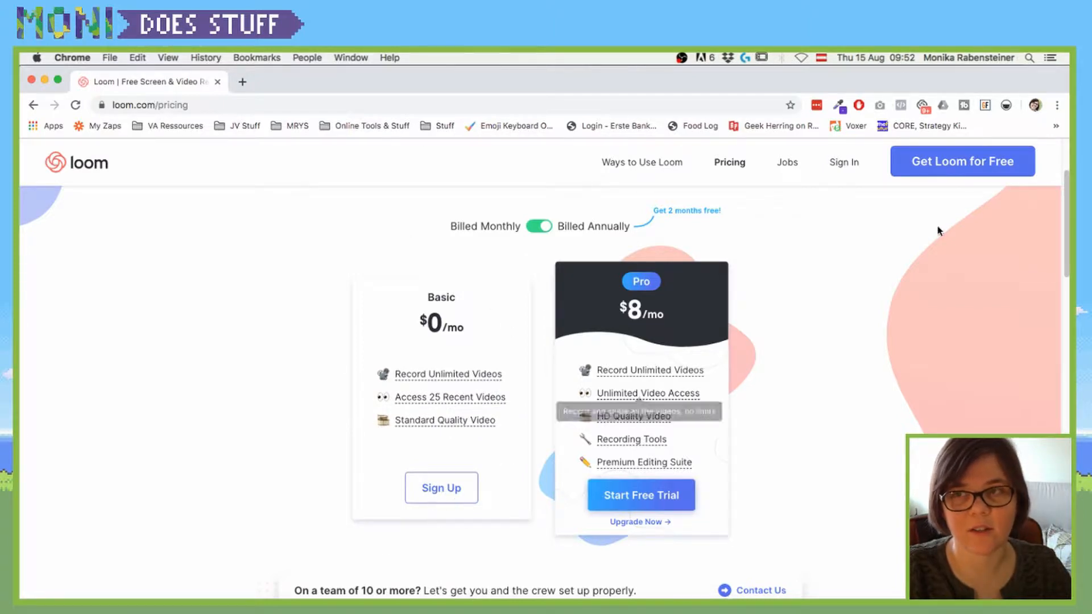
# Step: Log in to Loom with the Google account to reach the My Videos library
pyautogui.click(844, 161)
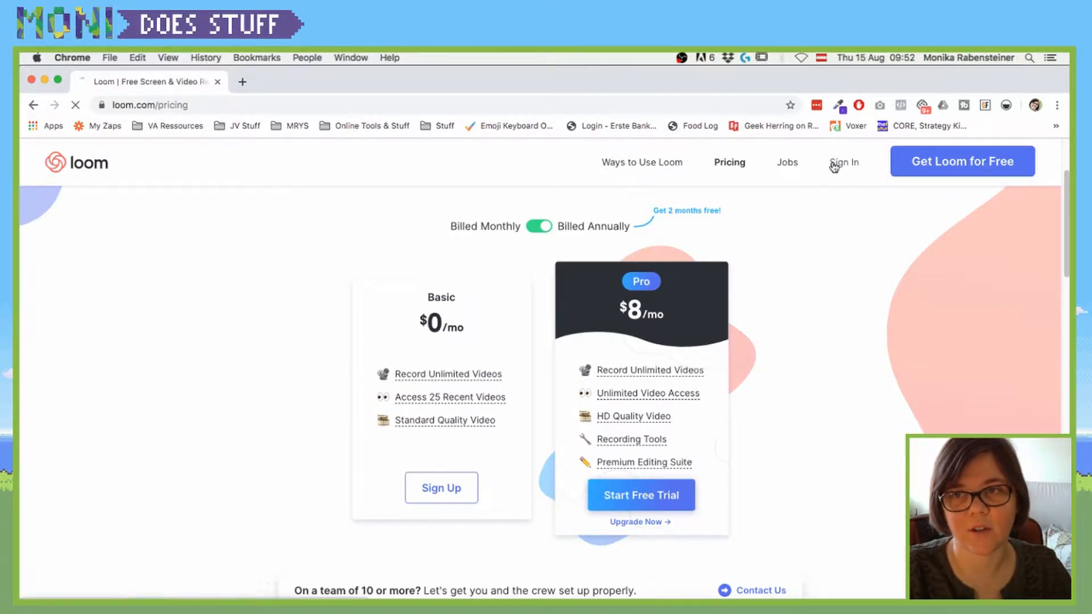
pyautogui.click(844, 162)
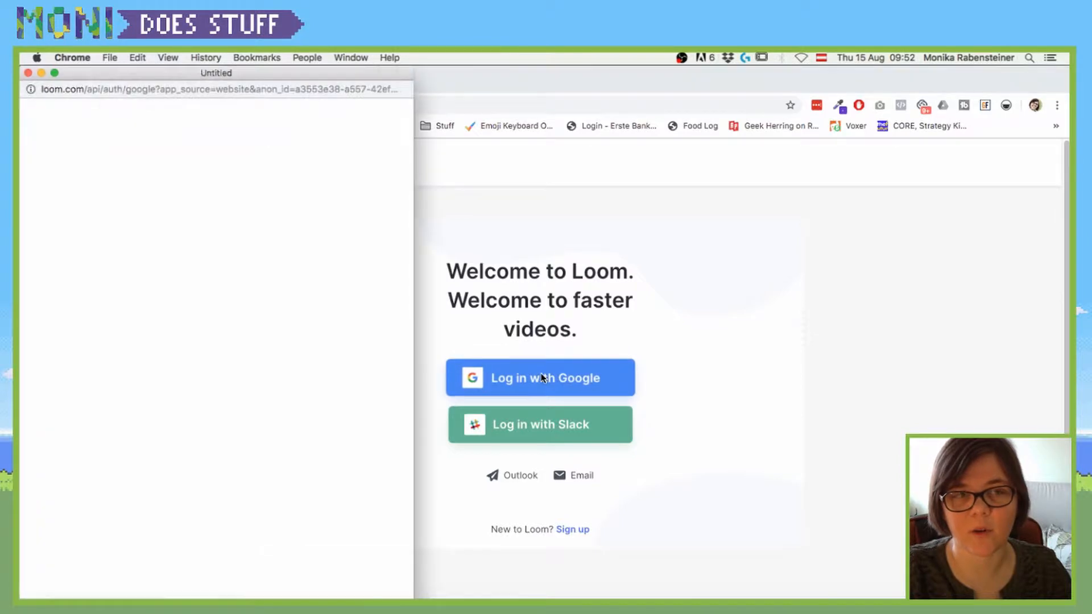
pyautogui.click(540, 377)
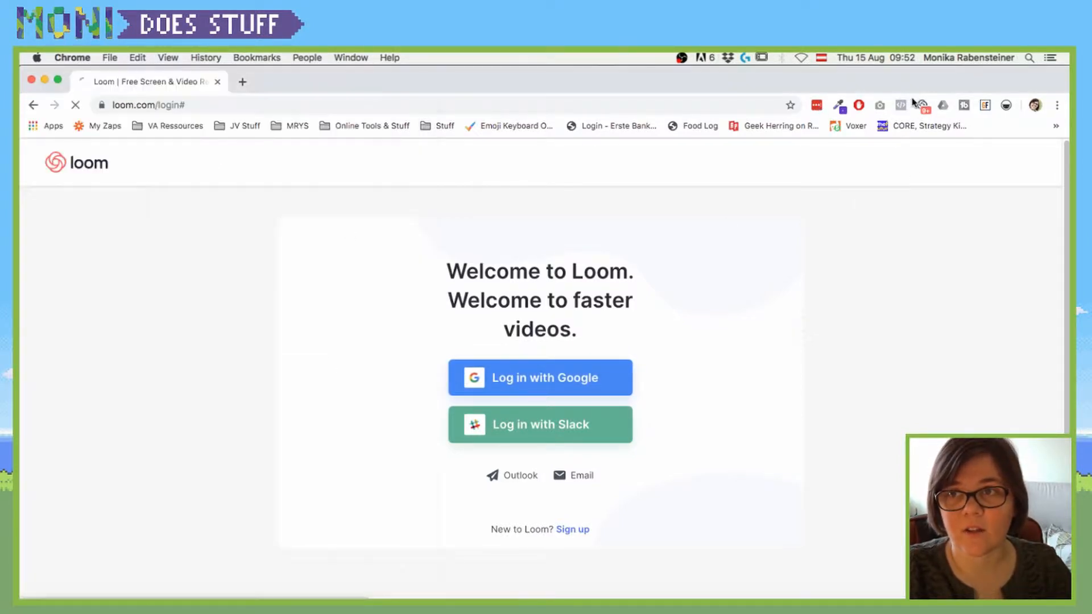
pyautogui.click(540, 378)
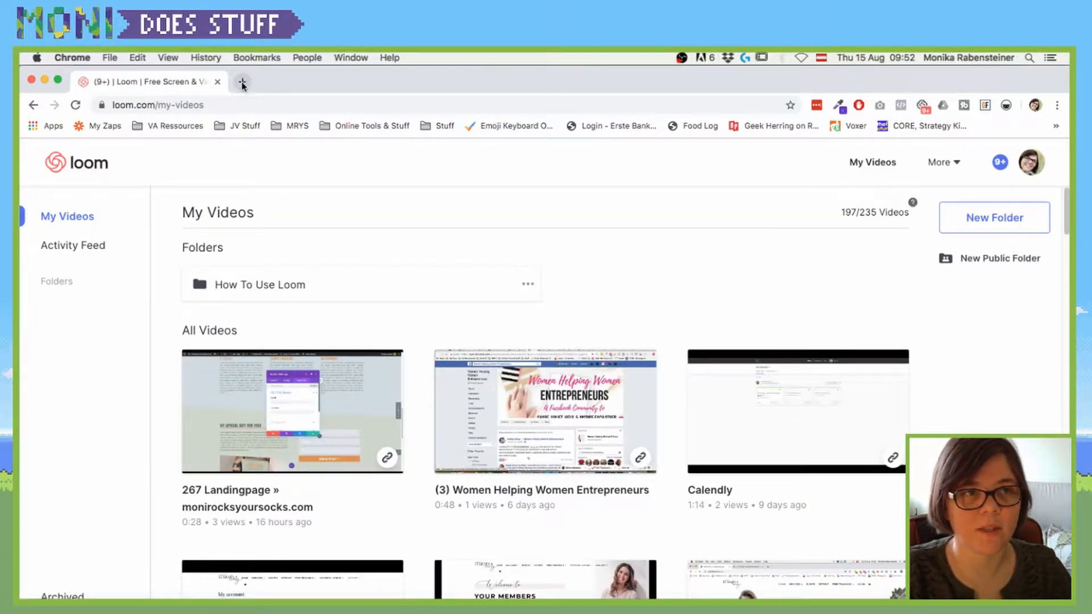
pyautogui.moveTo(242, 82)
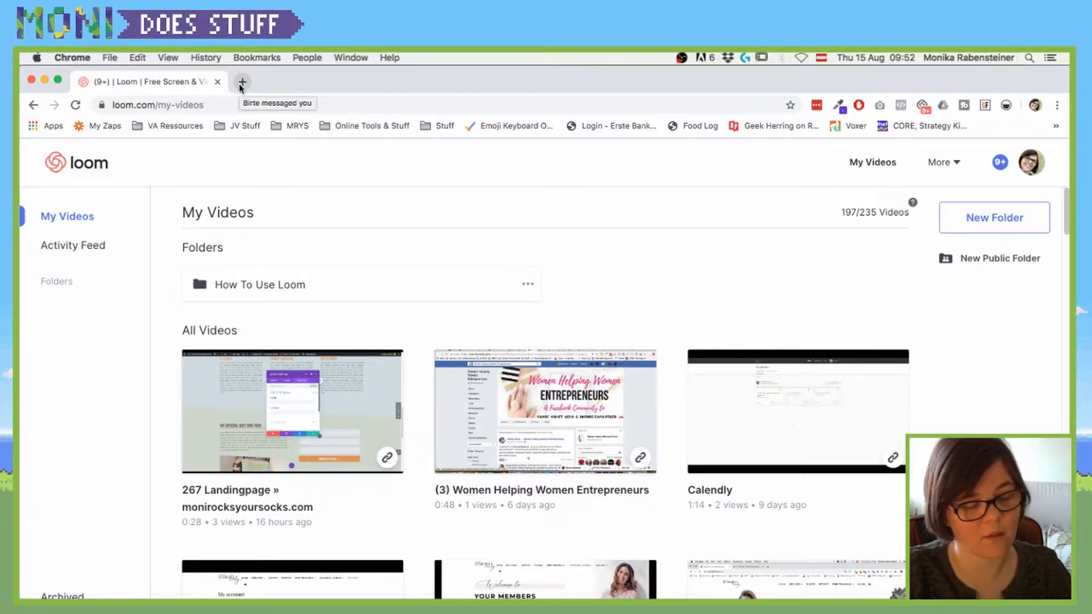
# Step: Load the monirocksyoursocks.com dashboard in a new tab and launch the Loom extension
pyautogui.click(242, 82)
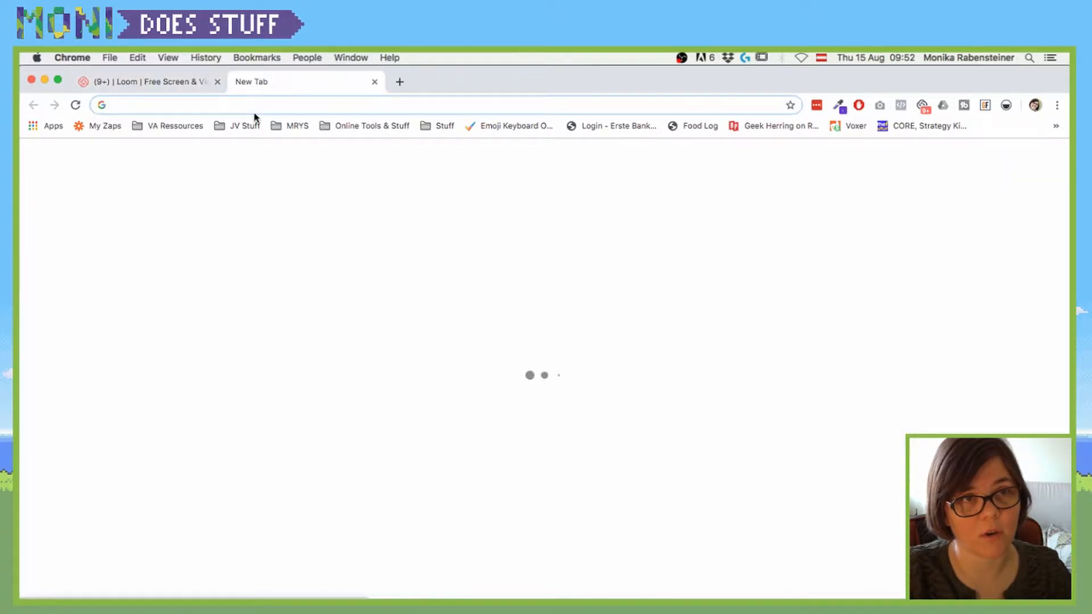
pyautogui.write('monirocksyoursocks.com/wp-admin/')
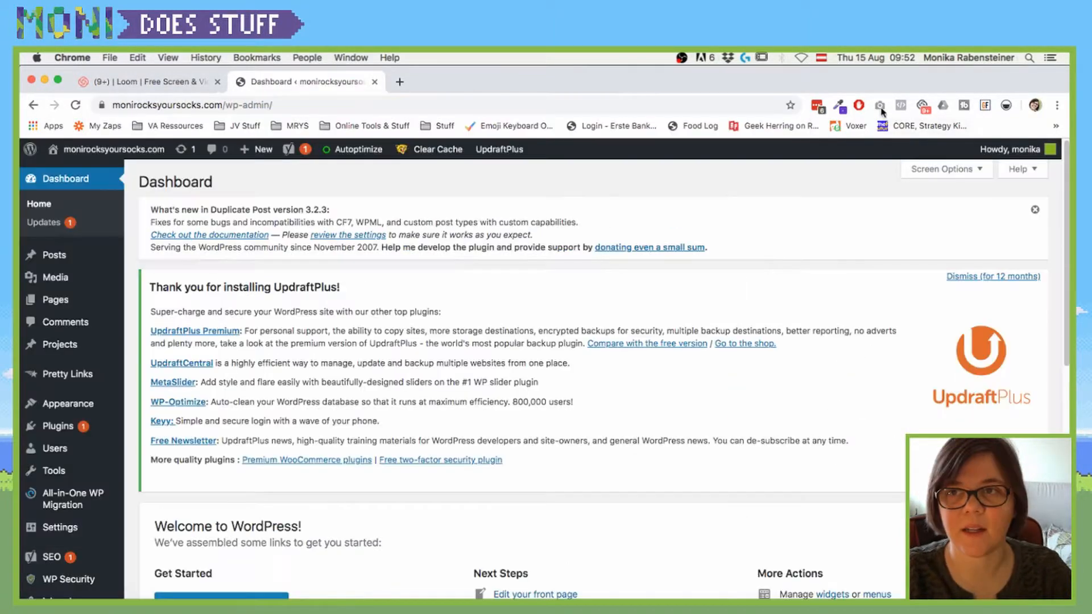
pyautogui.click(924, 106)
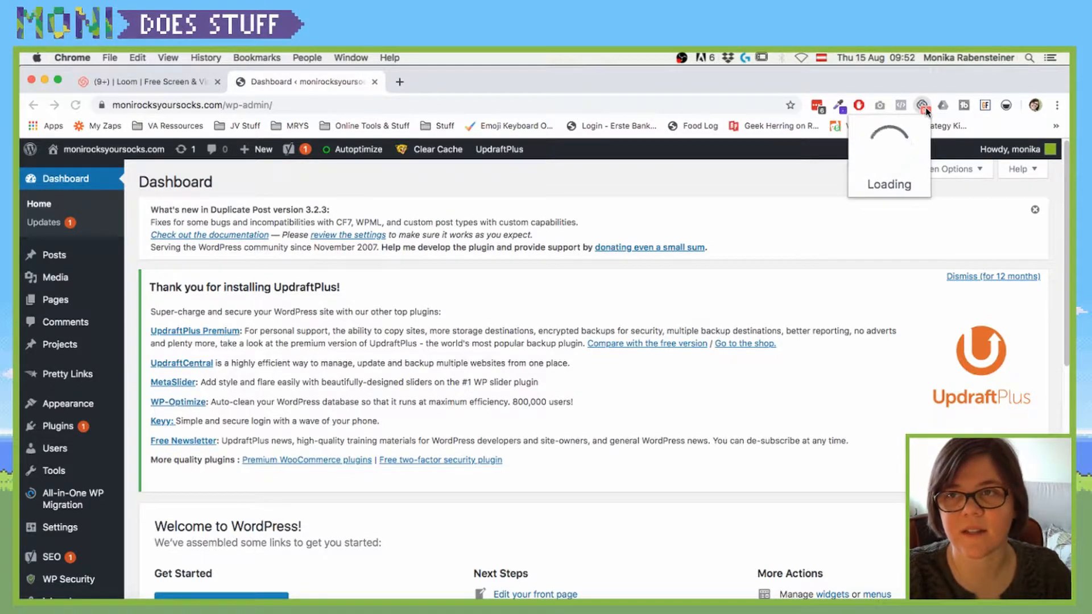
# Step: Set the Loom recorder to Current Tab, keeping Screen+Cam and microphone audio on
pyautogui.click(923, 105)
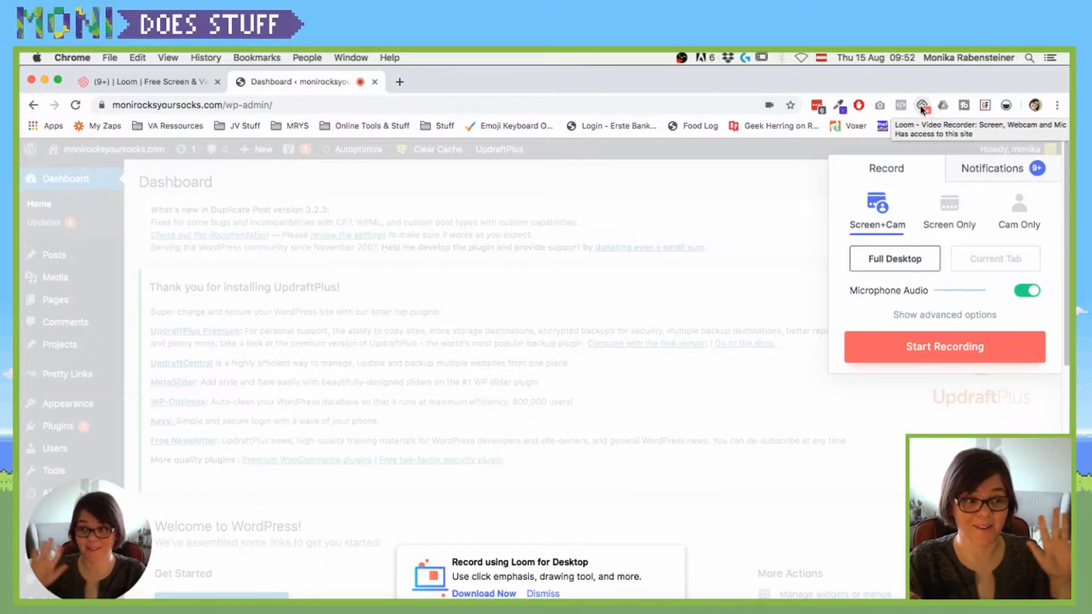
pyautogui.moveTo(832, 207)
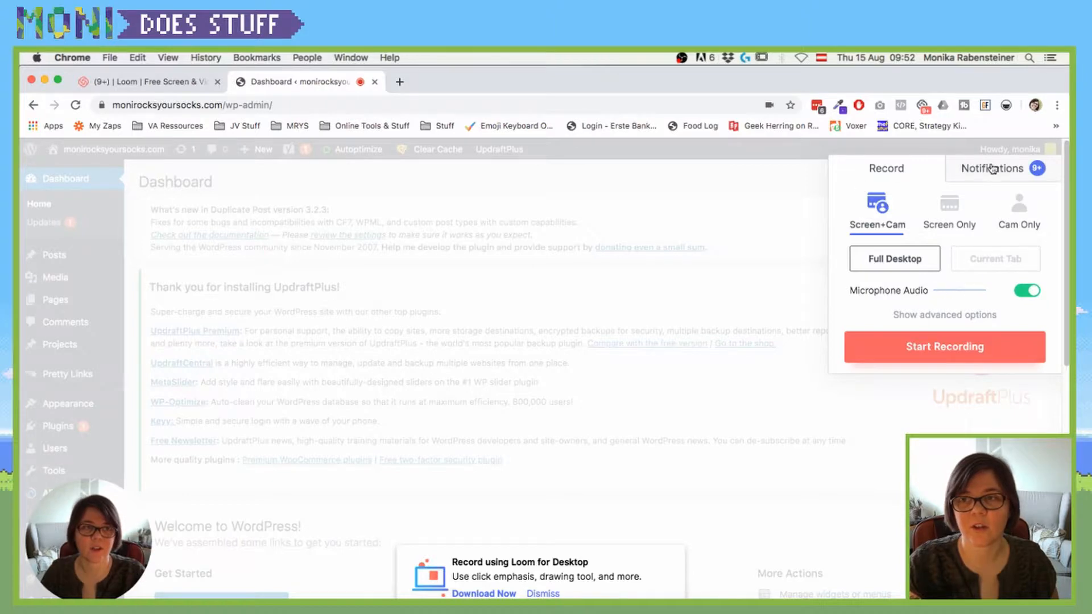
pyautogui.moveTo(877, 225)
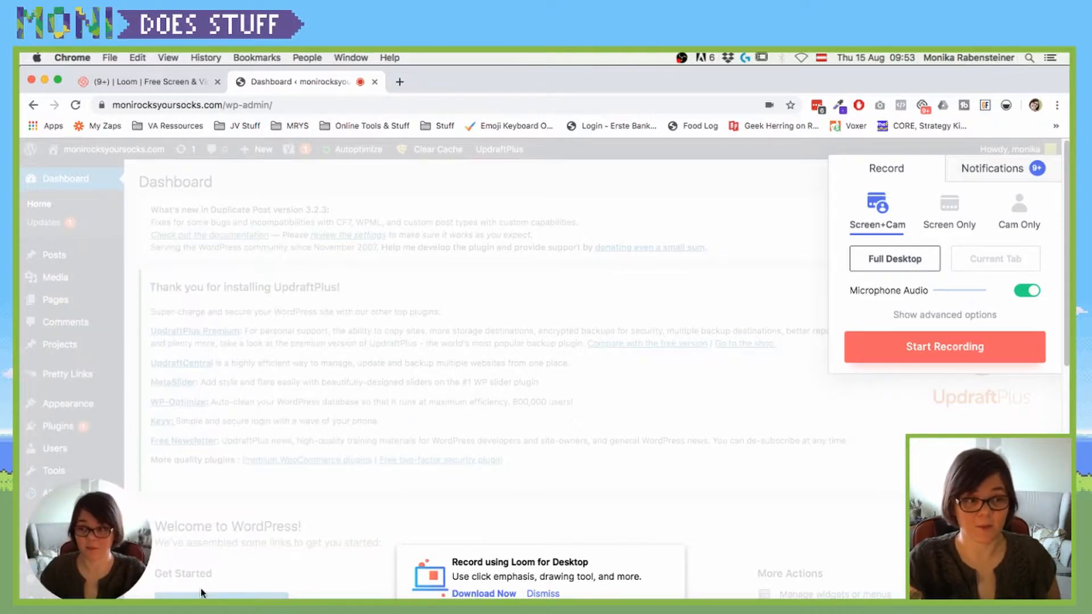
pyautogui.click(995, 259)
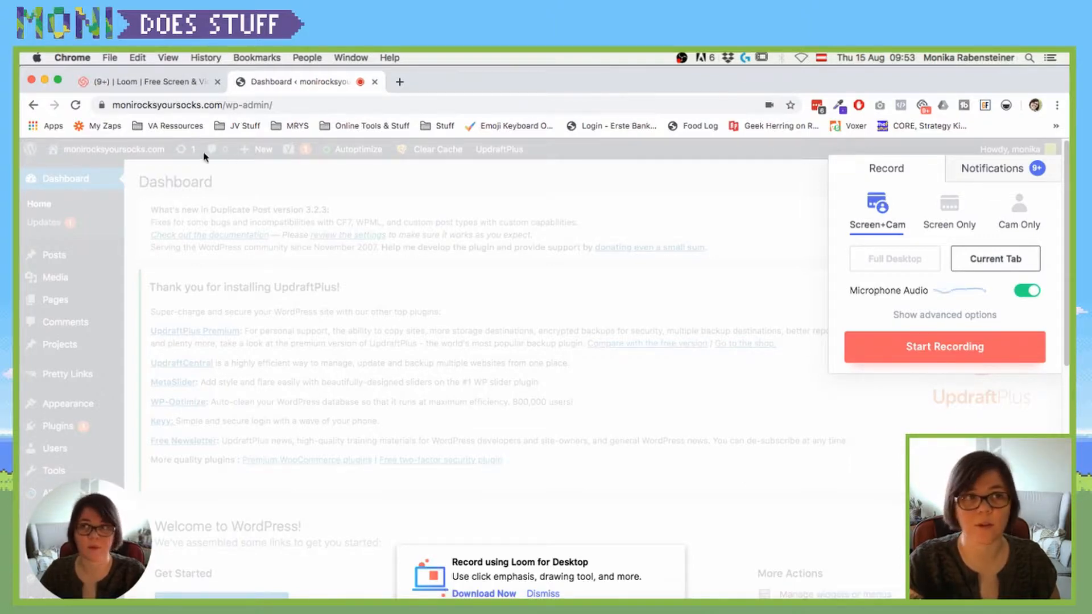
pyautogui.moveTo(899, 105)
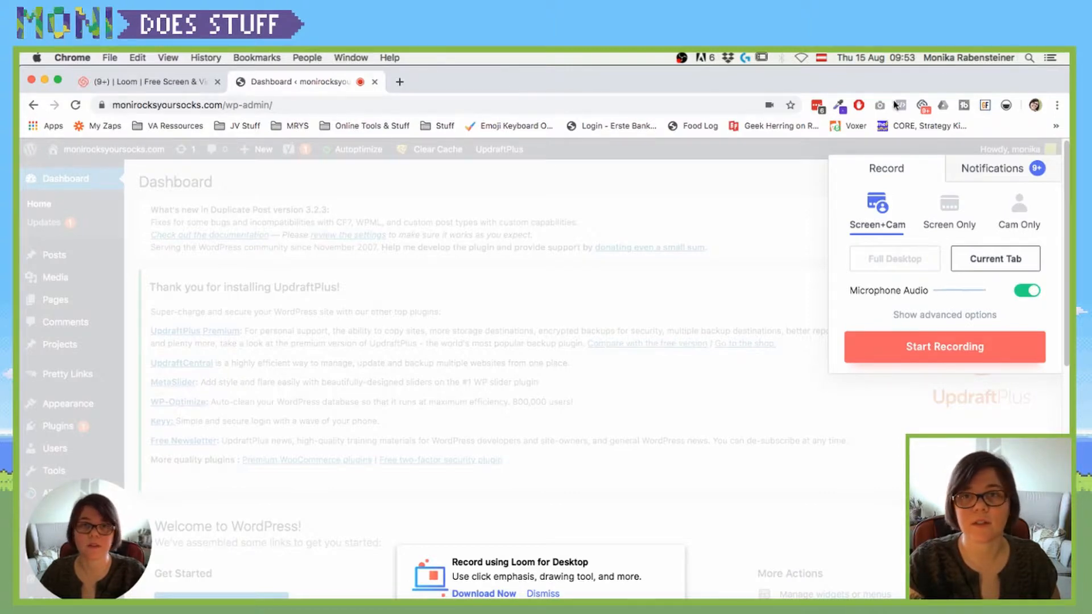
pyautogui.moveTo(762, 258)
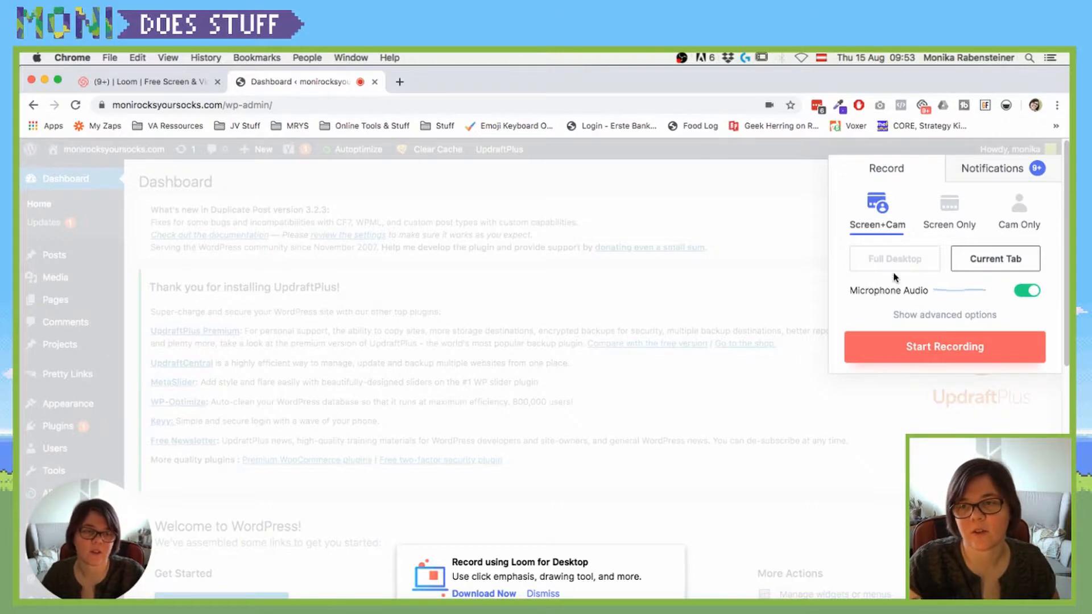
pyautogui.moveTo(938, 301)
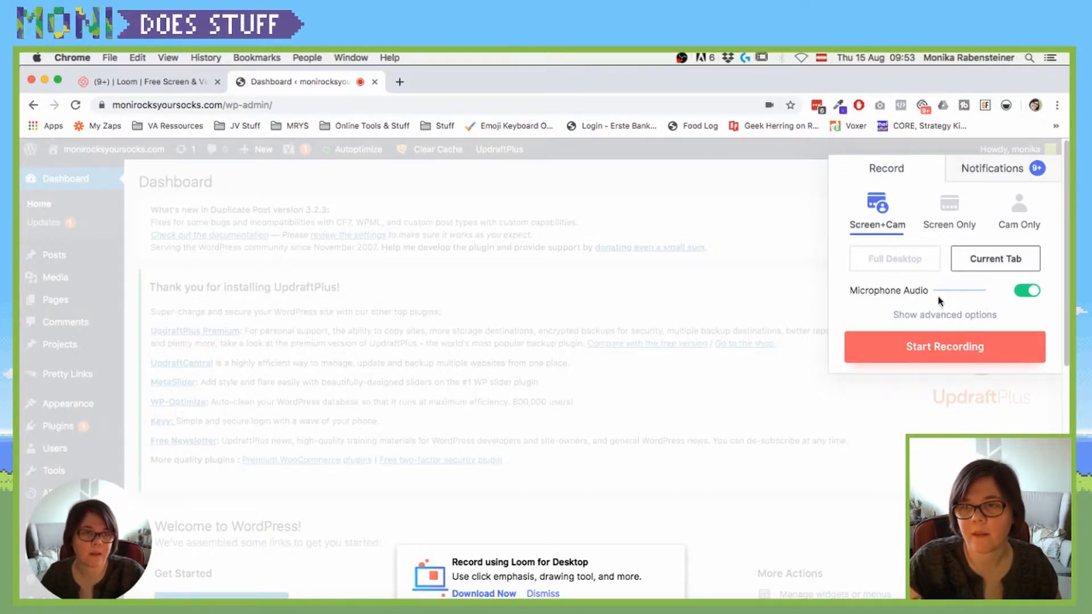
# Step: Switch the recorder to Screen Only with Full Desktop and show the advanced options
pyautogui.click(949, 212)
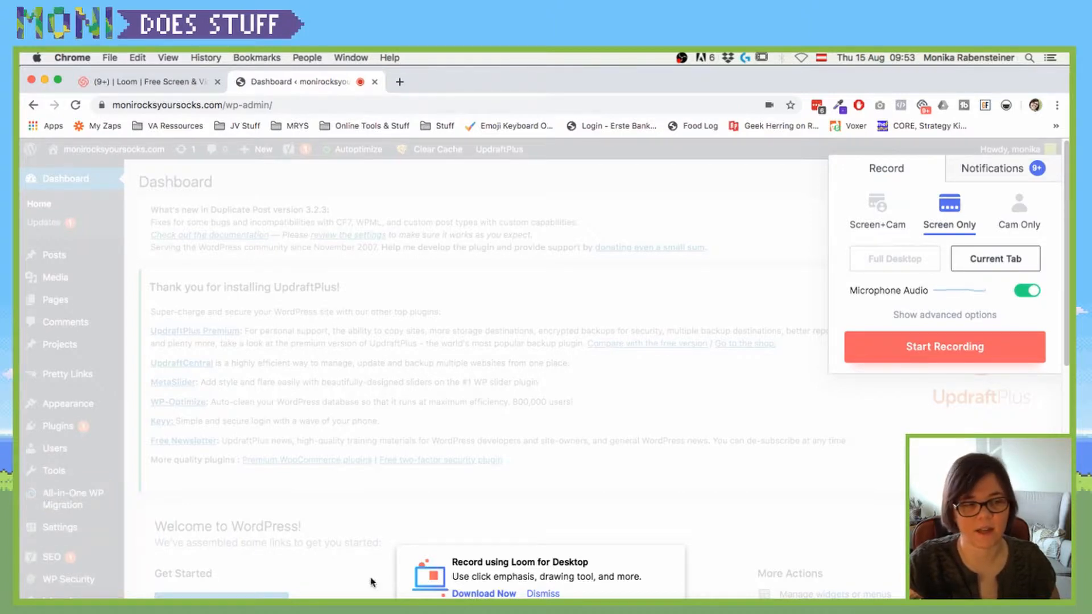
pyautogui.click(1018, 212)
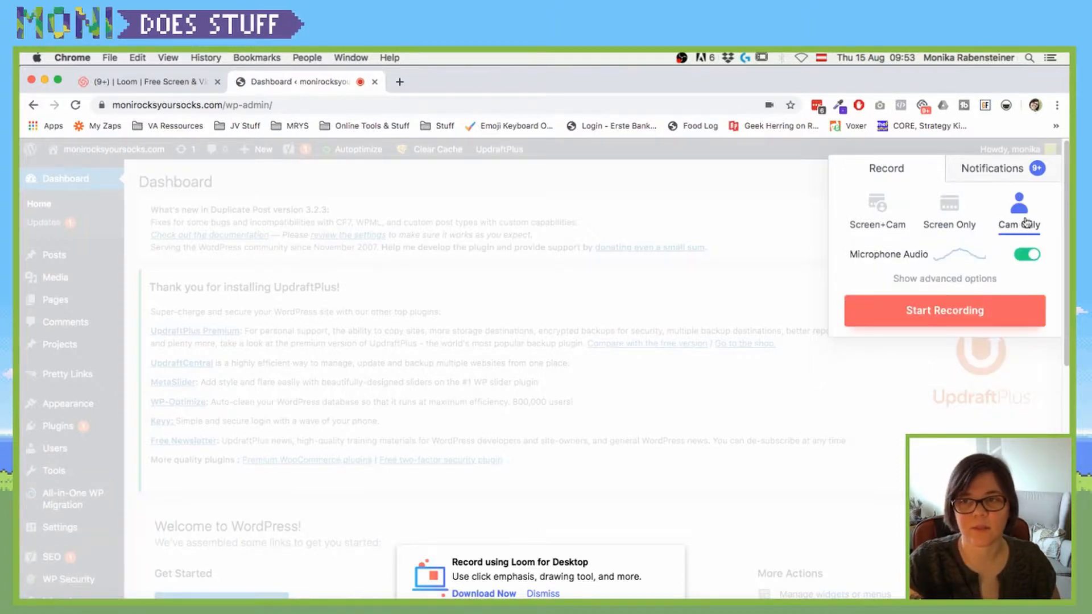
pyautogui.click(950, 212)
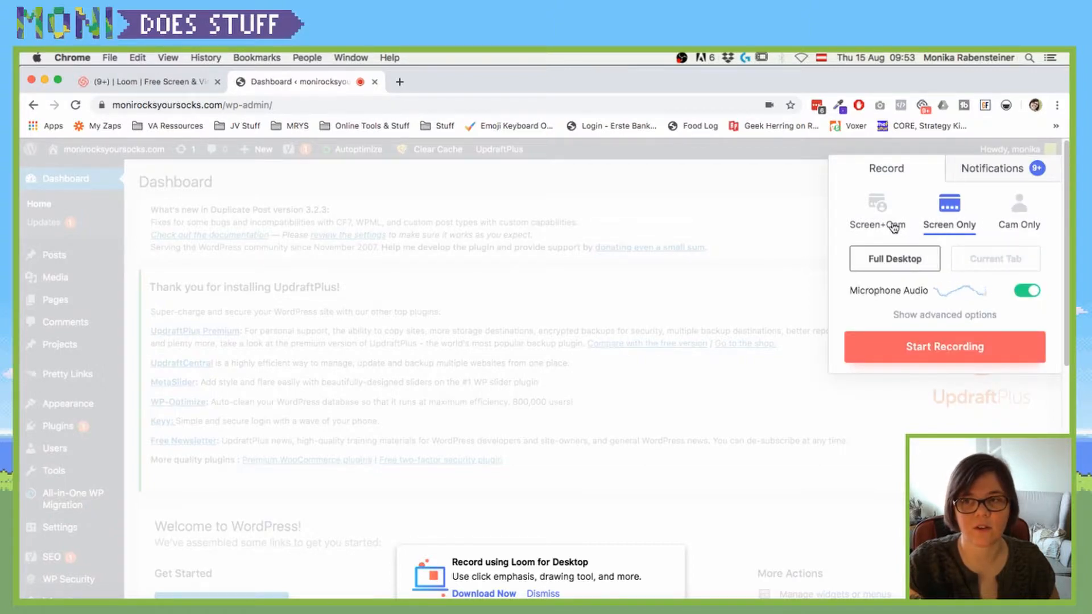
pyautogui.moveTo(924, 298)
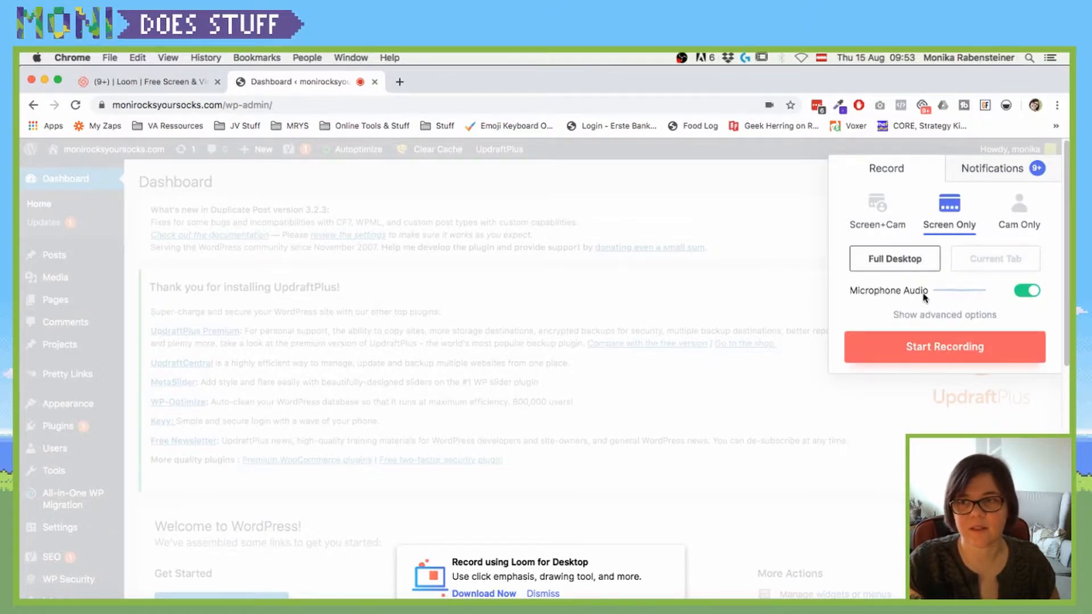
pyautogui.click(943, 314)
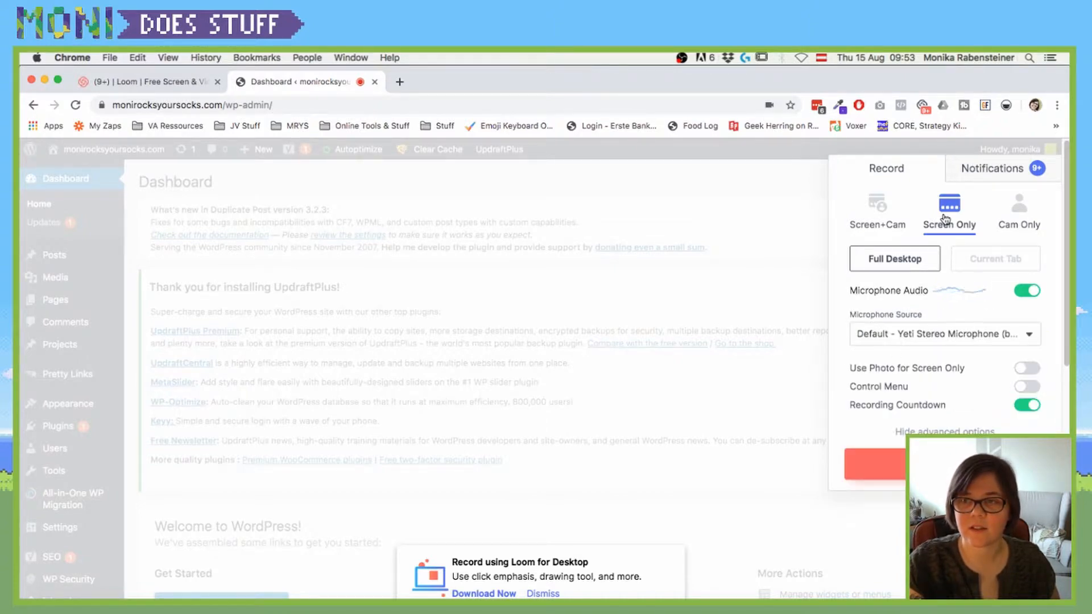
# Step: Enable Use Photo for Screen Only and Control Menu, then record with the built-in iSight camera
pyautogui.click(944, 431)
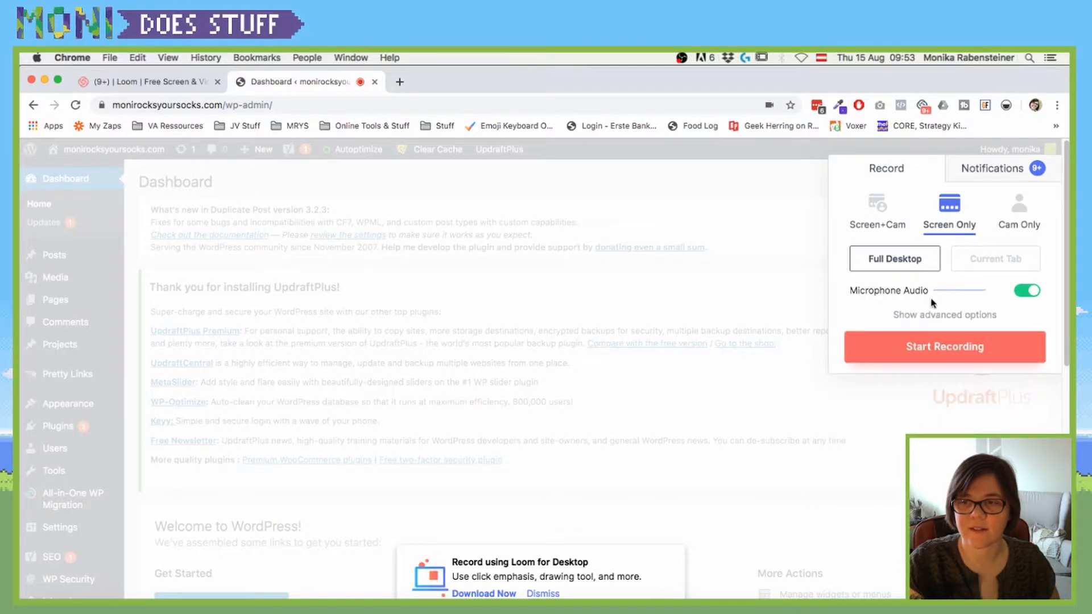
pyautogui.click(944, 315)
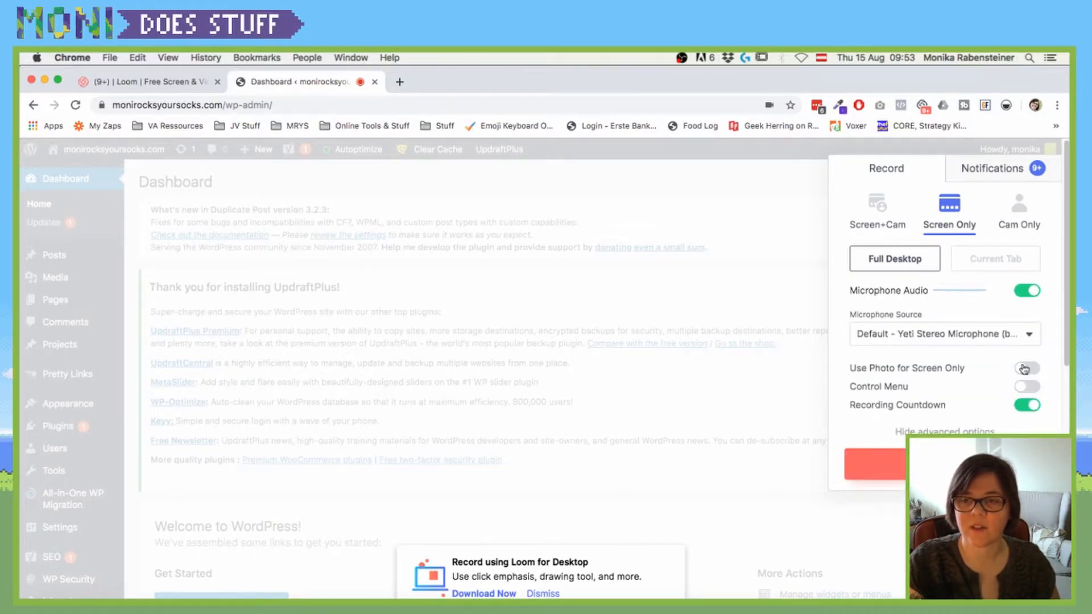
pyautogui.click(1027, 368)
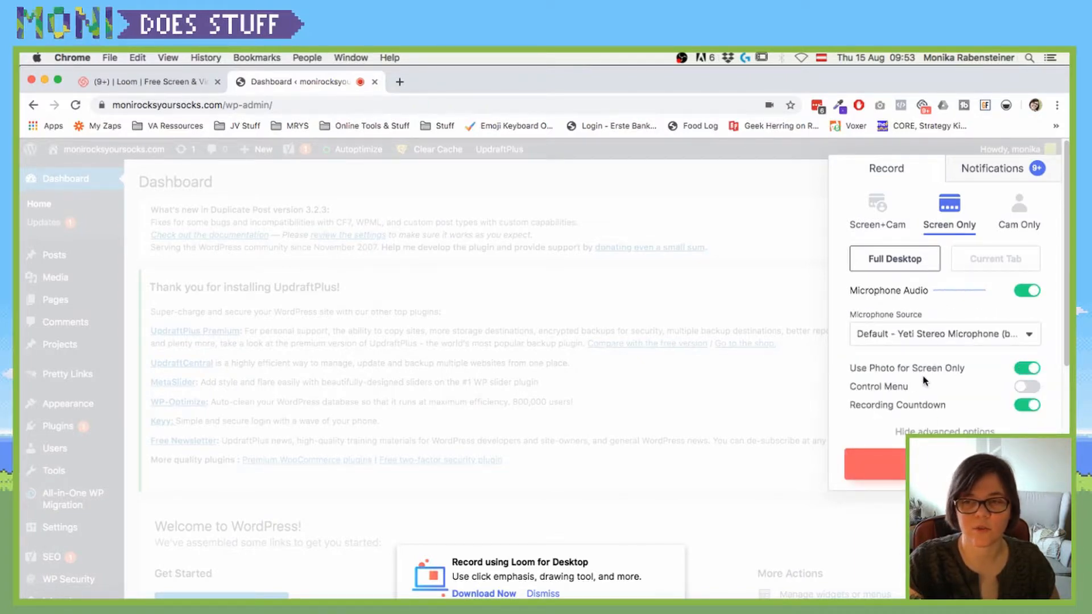
pyautogui.moveTo(937, 376)
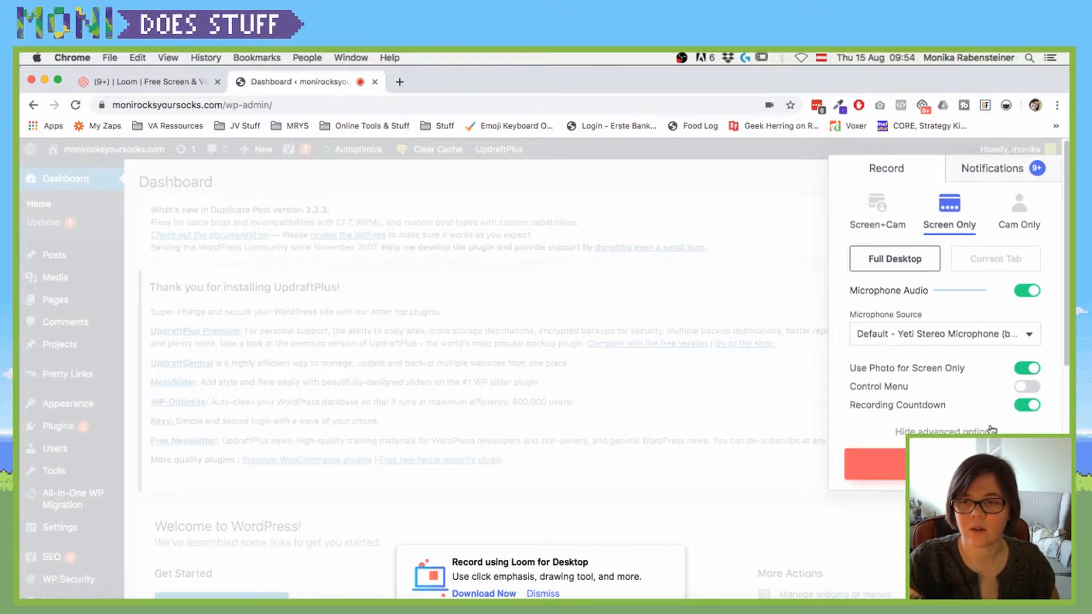
pyautogui.click(1027, 387)
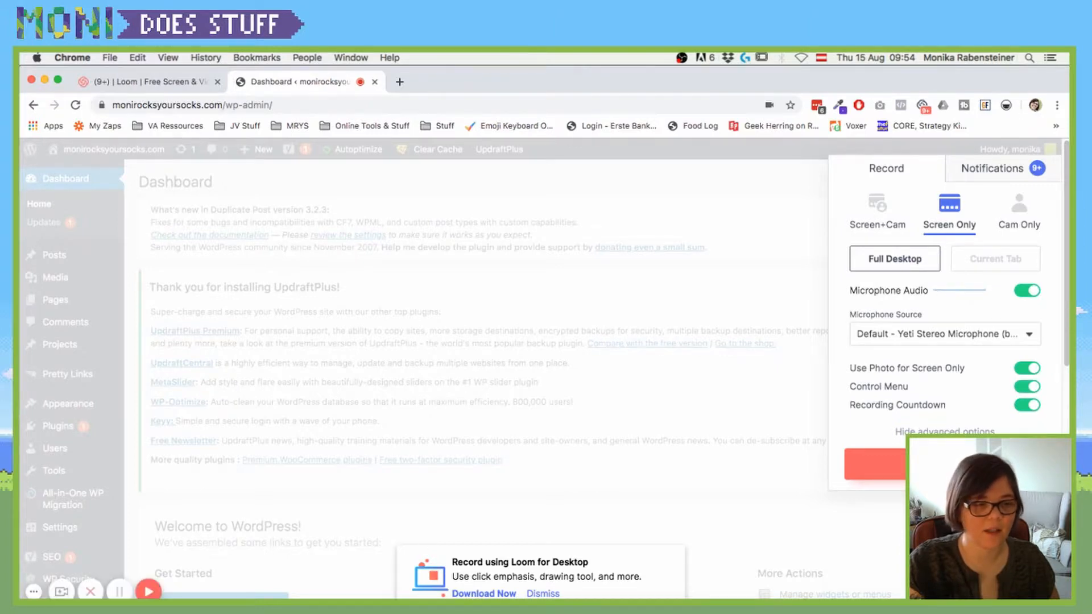
pyautogui.click(63, 592)
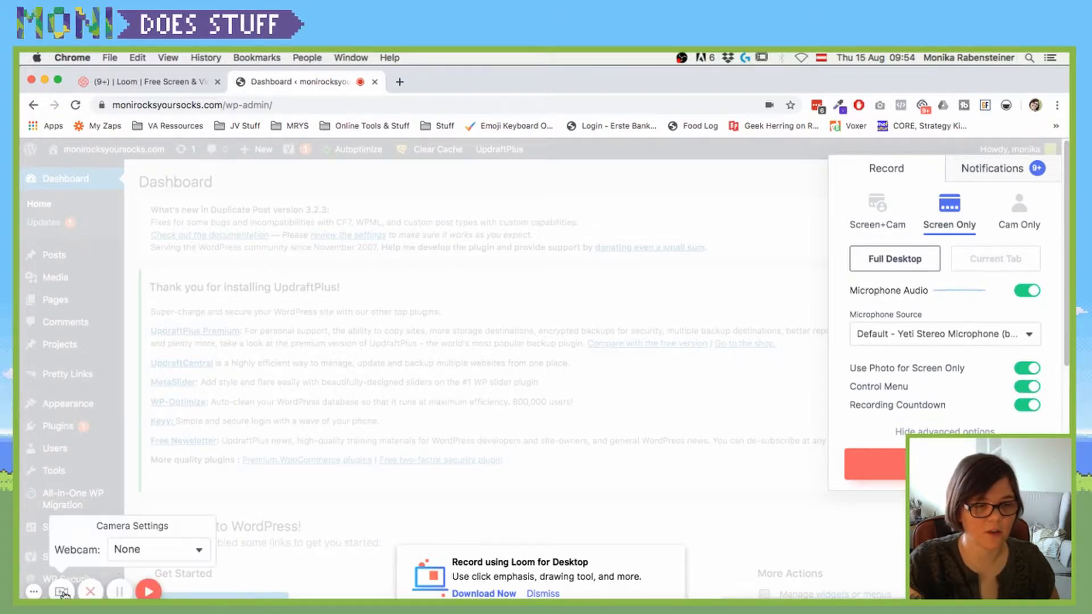
pyautogui.click(877, 212)
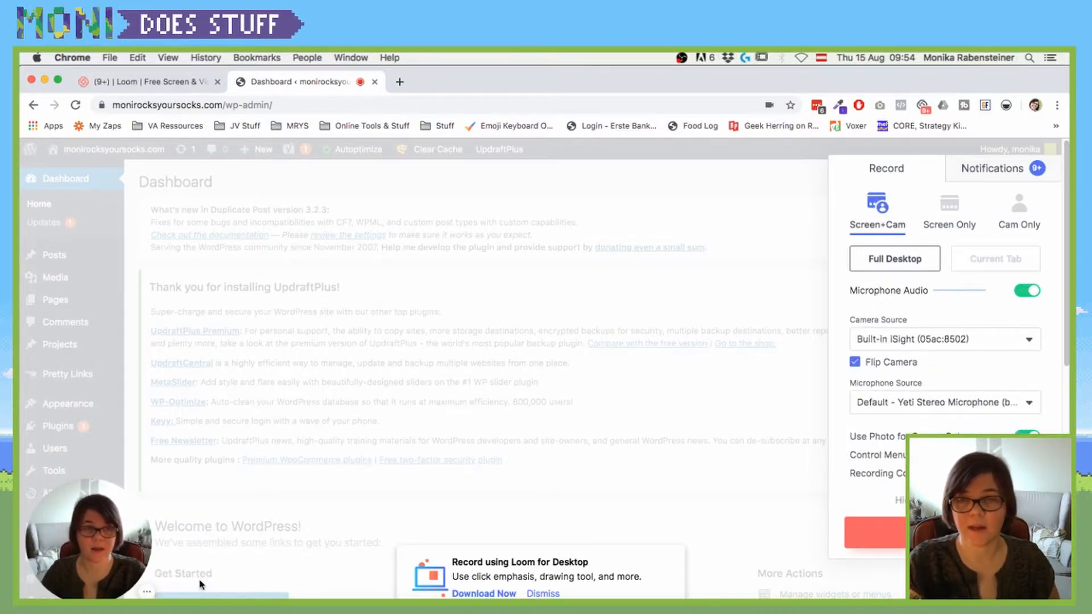
pyautogui.click(949, 212)
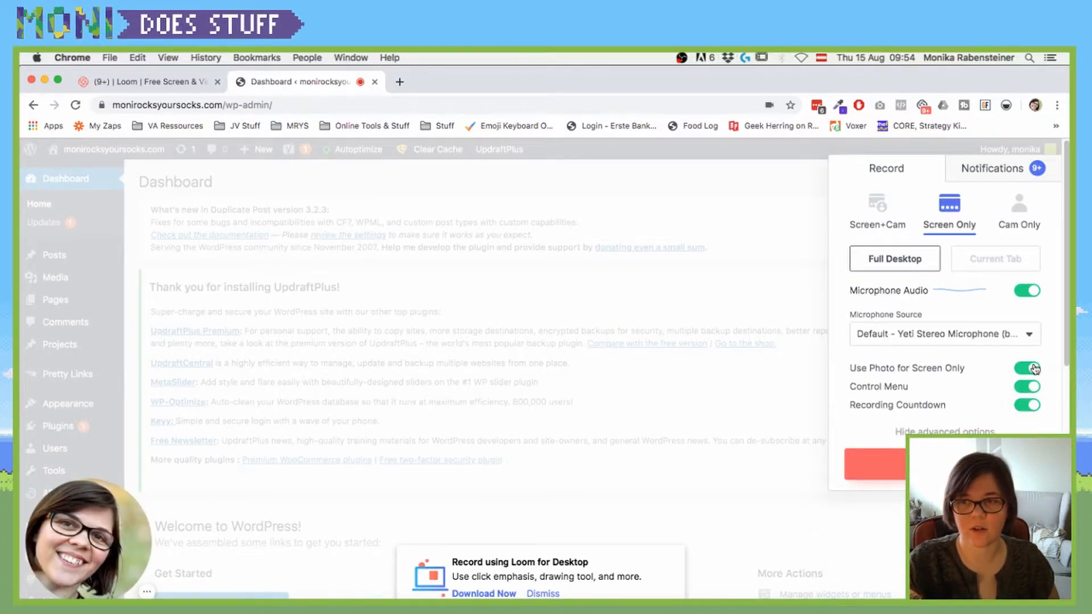
pyautogui.click(1027, 369)
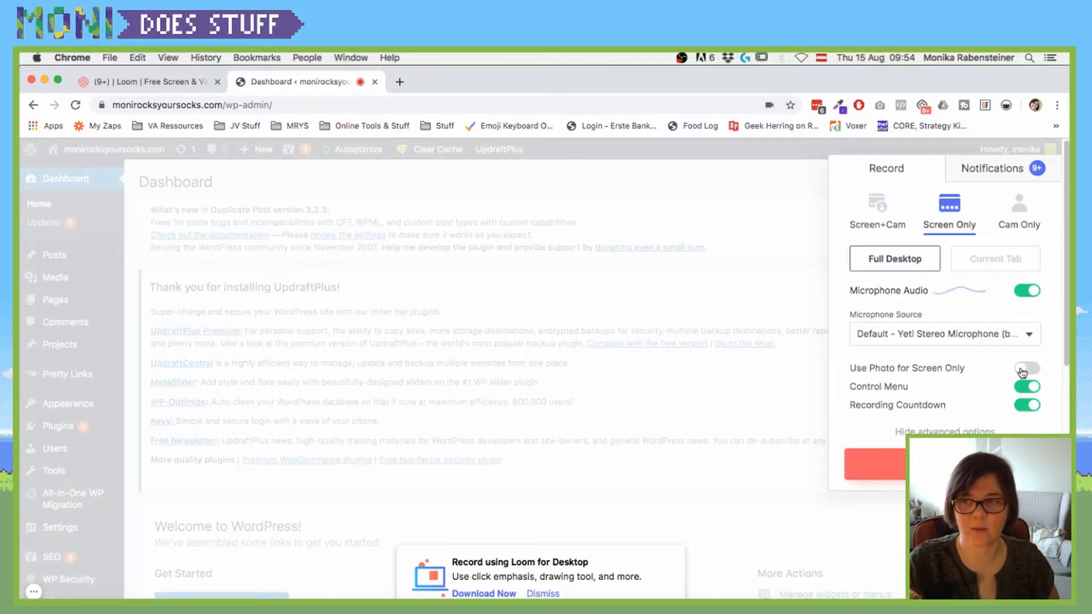
pyautogui.click(1027, 368)
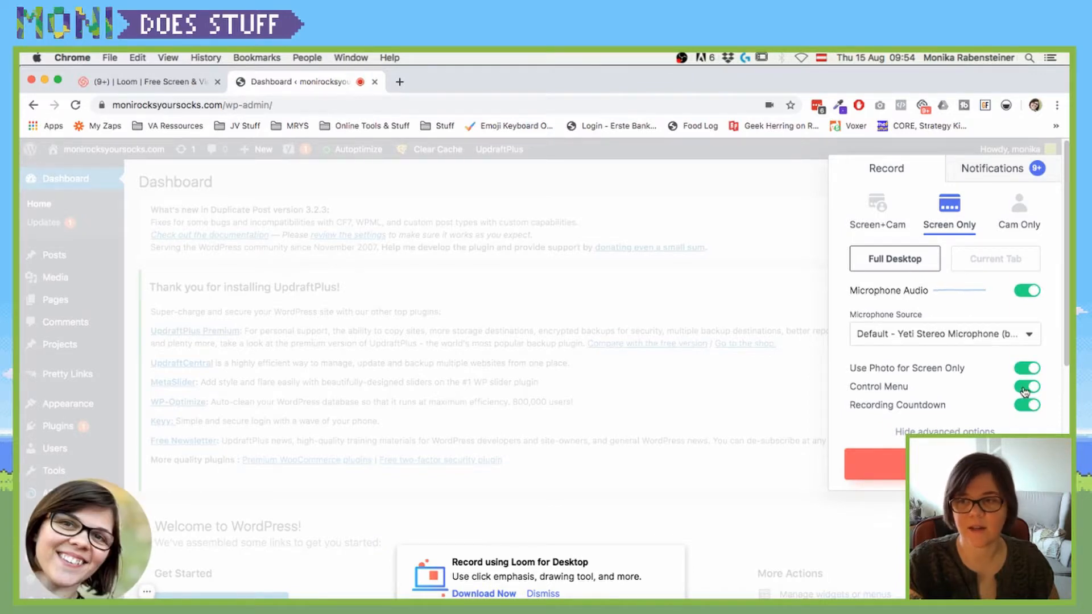
pyautogui.click(1026, 387)
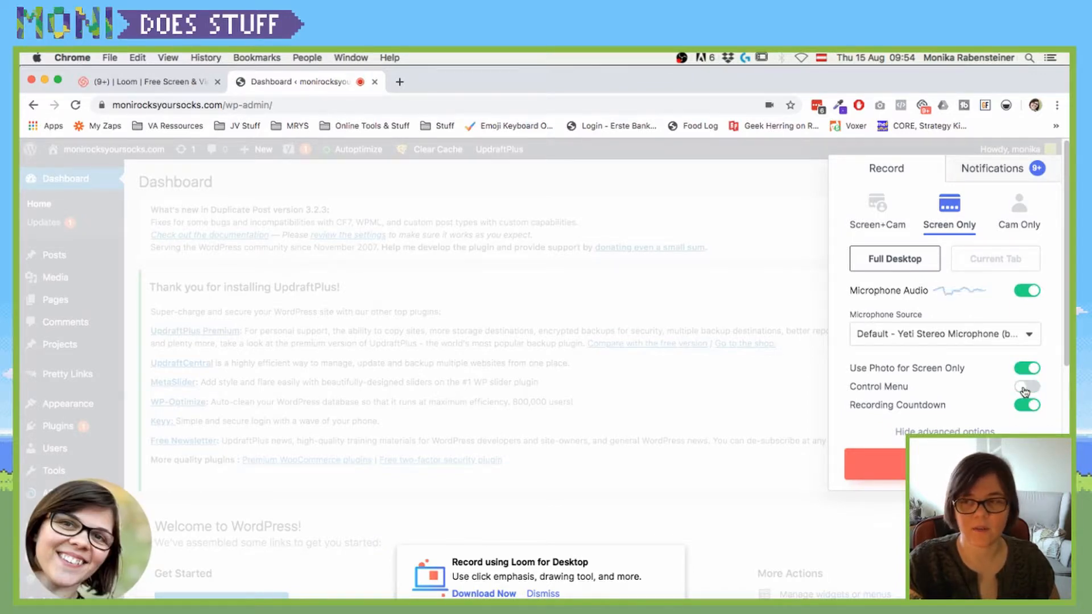
pyautogui.click(1026, 386)
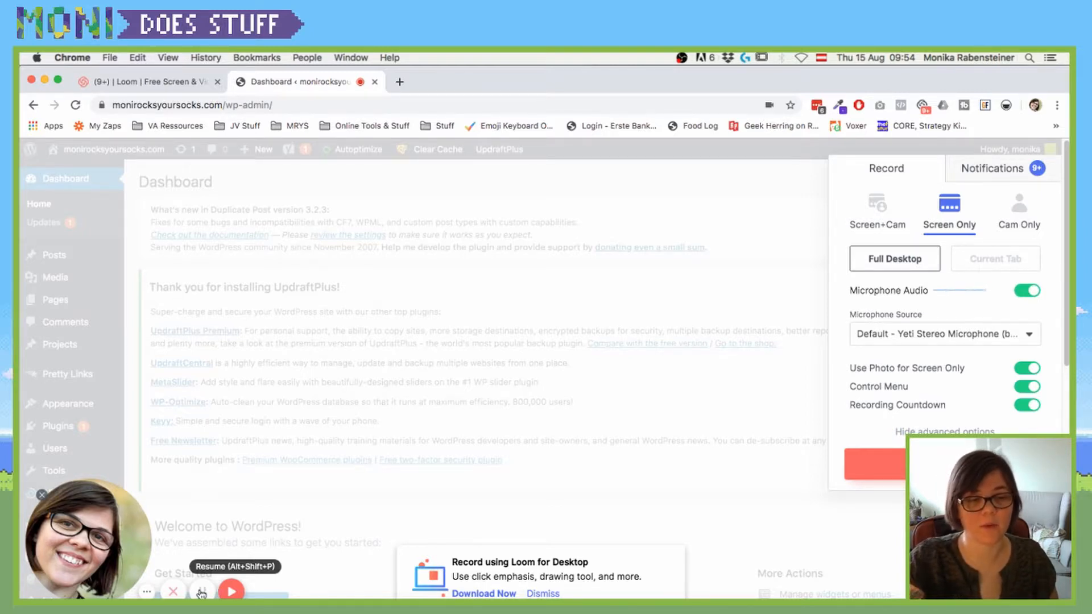
pyautogui.click(230, 590)
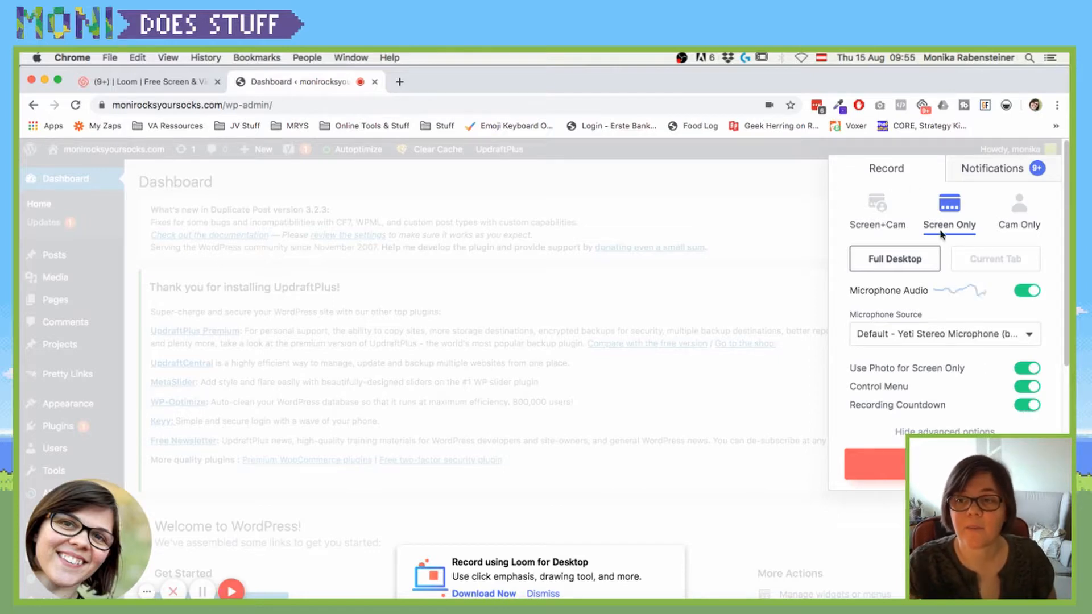
pyautogui.moveTo(995, 258)
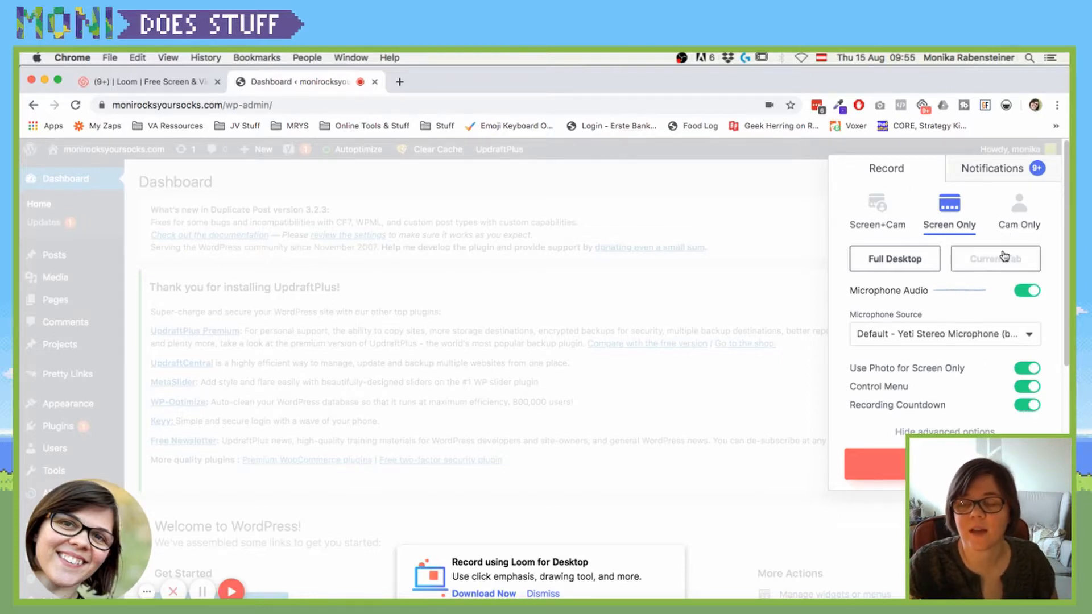
pyautogui.click(1018, 209)
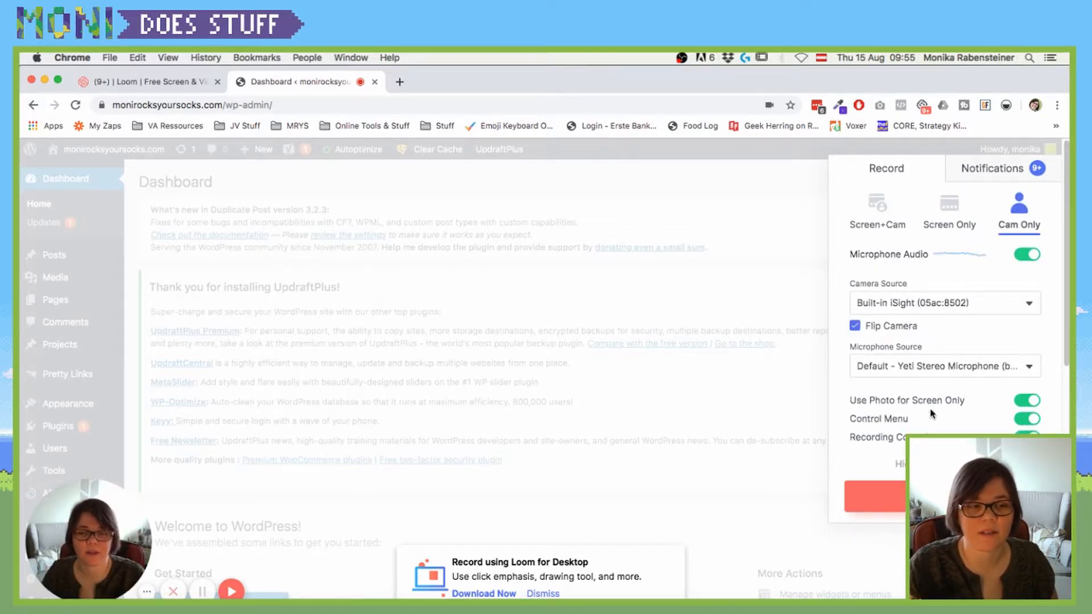
pyautogui.click(877, 209)
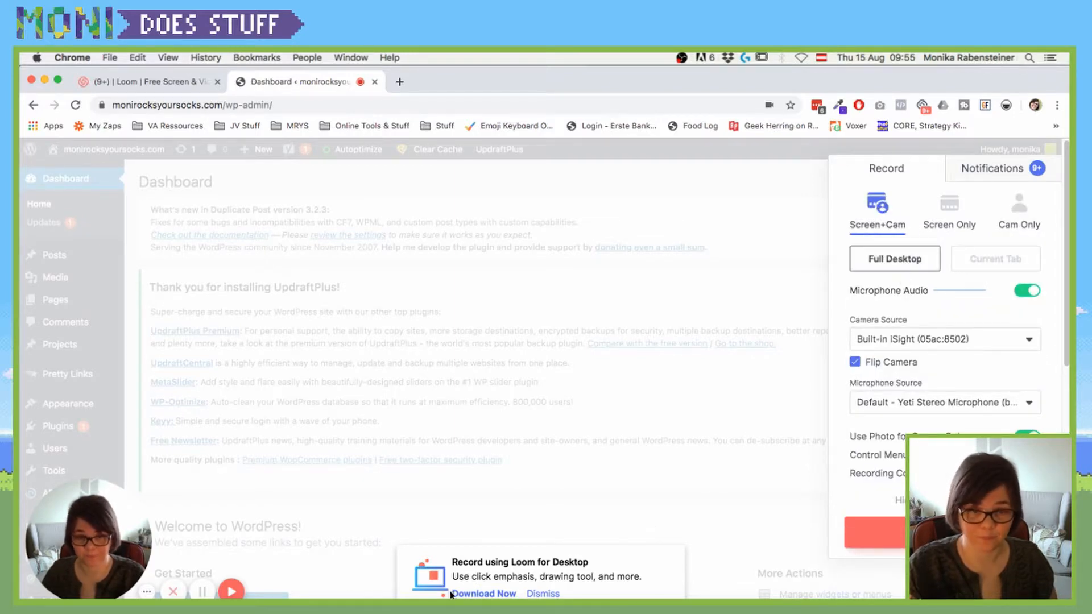
# Step: Start a new recording sharing Your Entire Screen
pyautogui.click(543, 594)
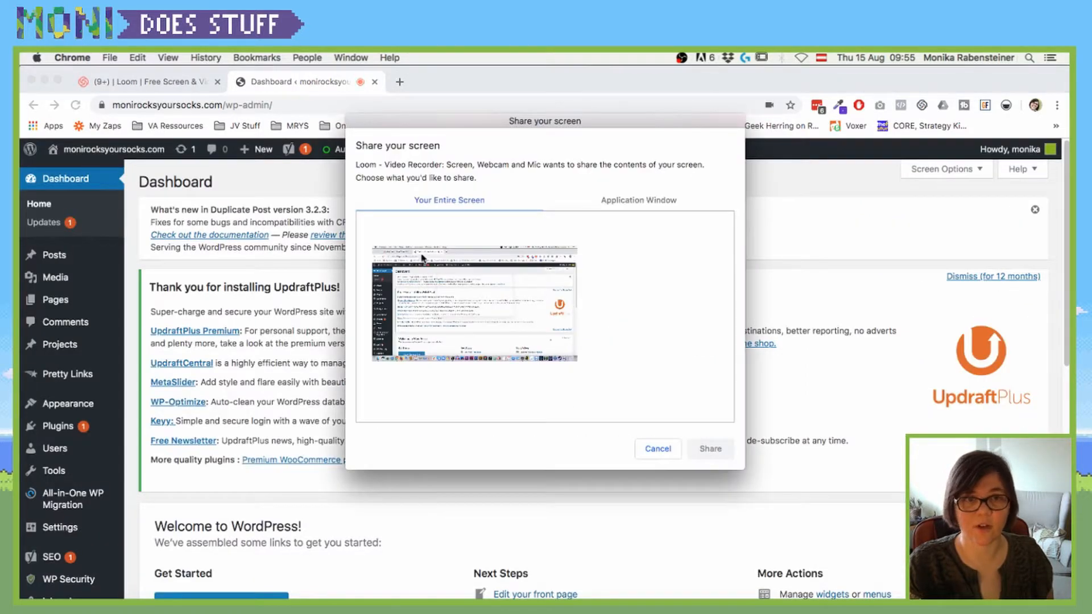
pyautogui.click(472, 304)
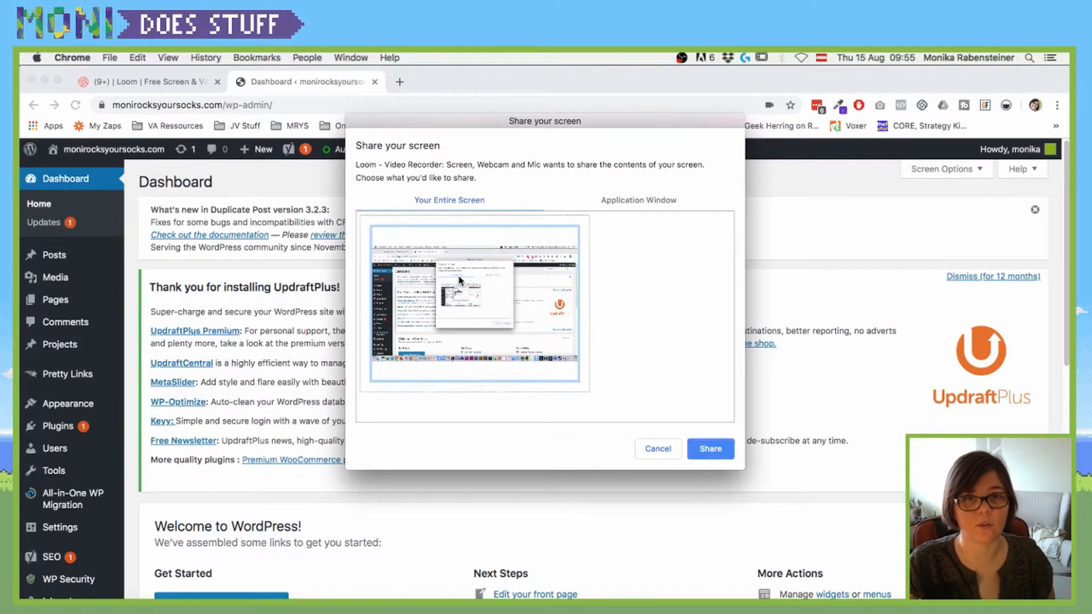
pyautogui.moveTo(437, 217)
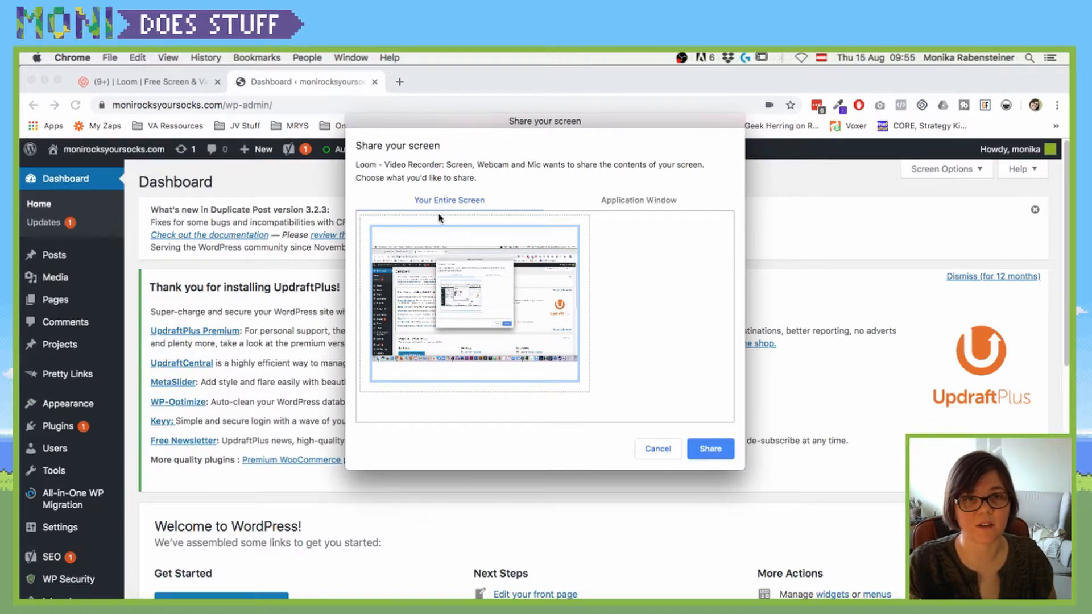
pyautogui.click(639, 201)
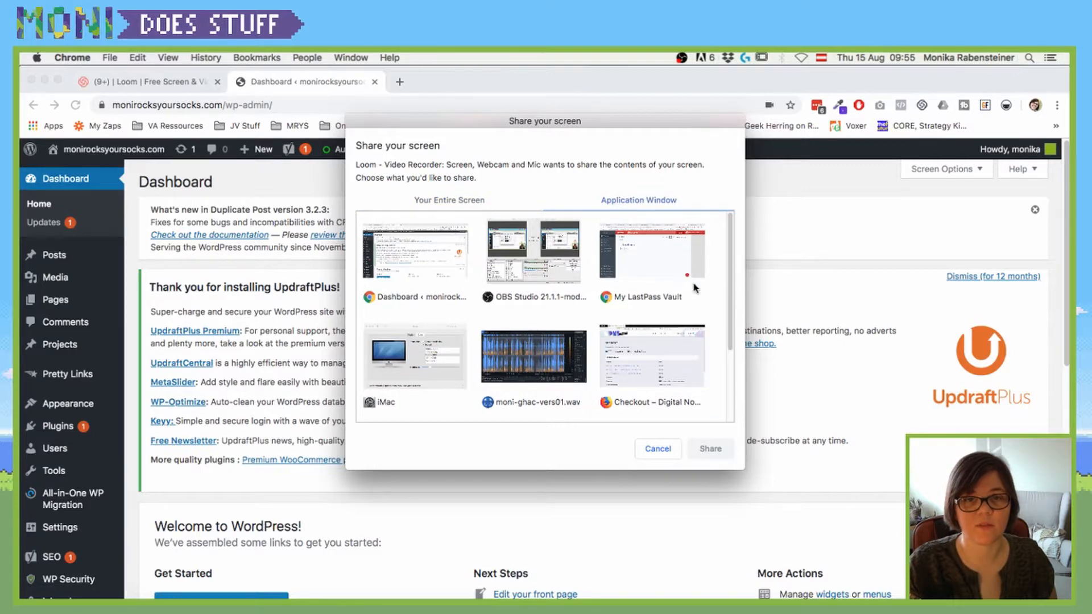
pyautogui.scroll(-3)
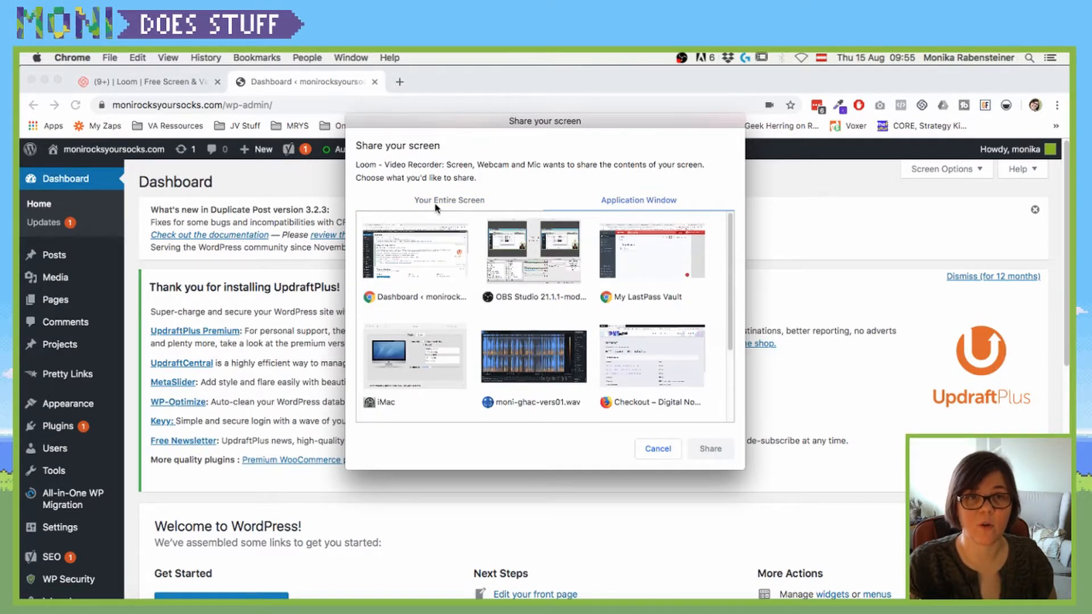
pyautogui.click(450, 199)
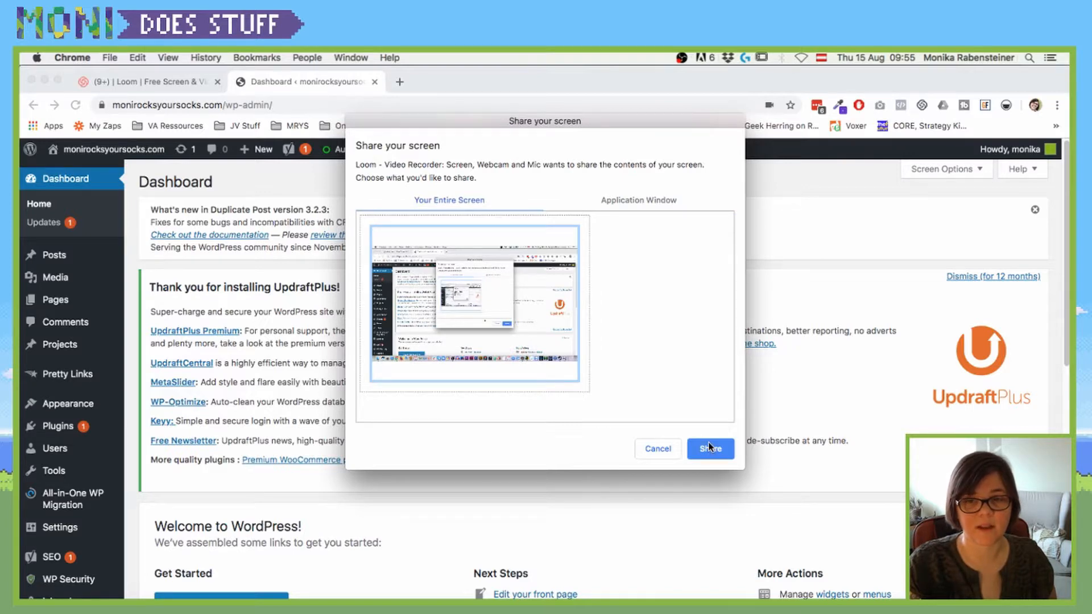
pyautogui.click(709, 449)
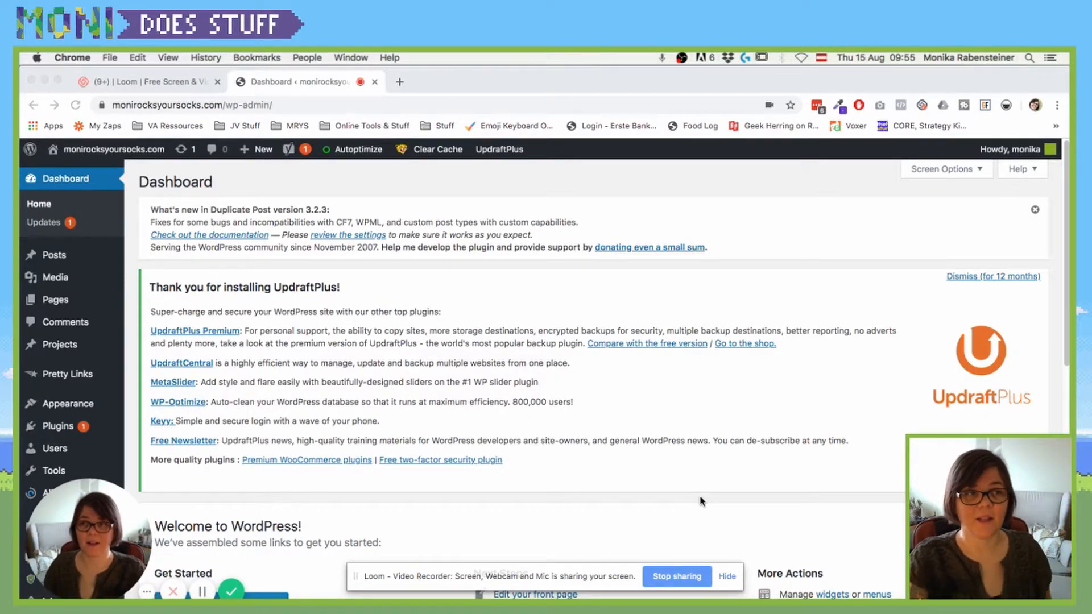
# Step: Hide the 'Loom - Video Recorder is sharing your screen' bar
pyautogui.scroll(-3)
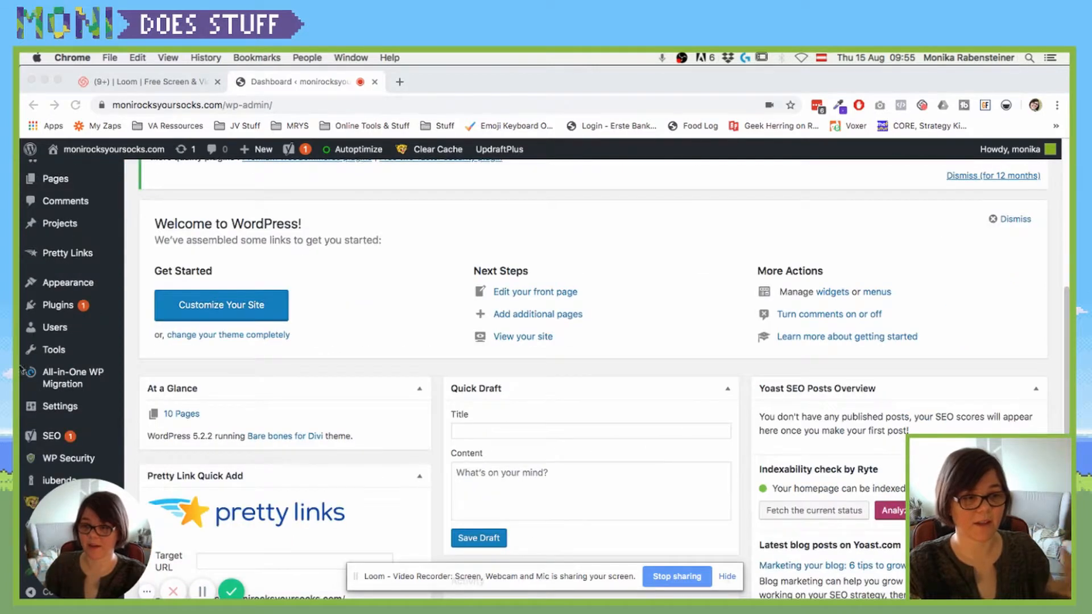
pyautogui.scroll(3)
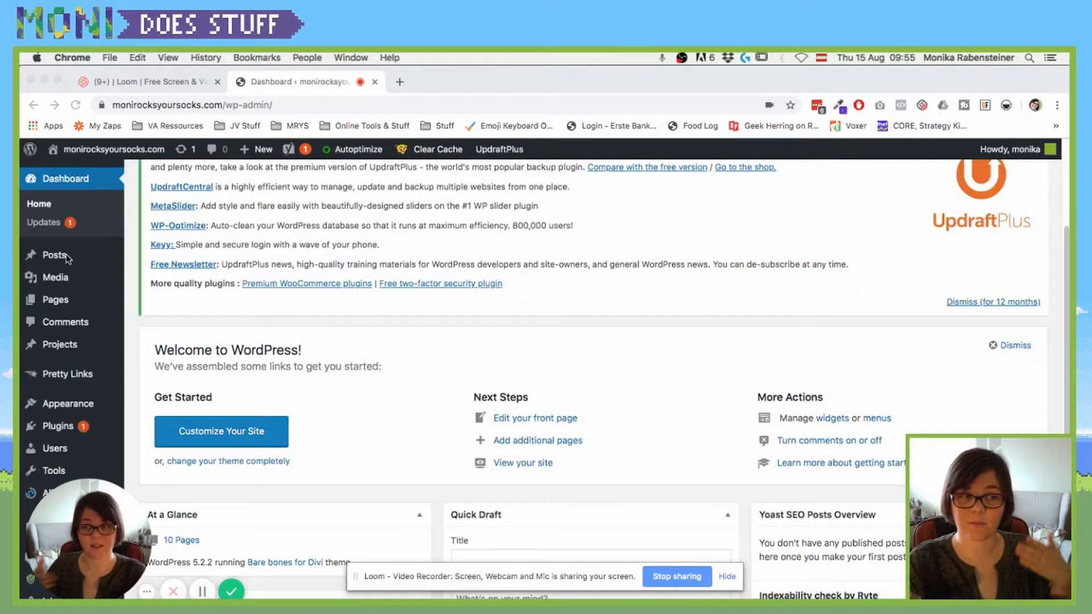
pyautogui.moveTo(318, 524)
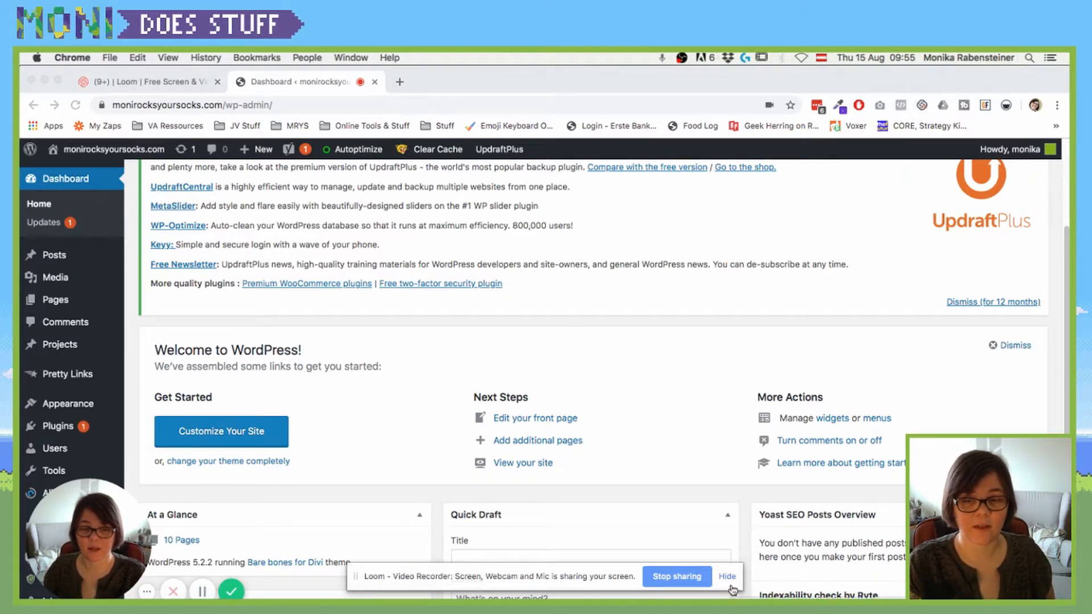
pyautogui.click(726, 576)
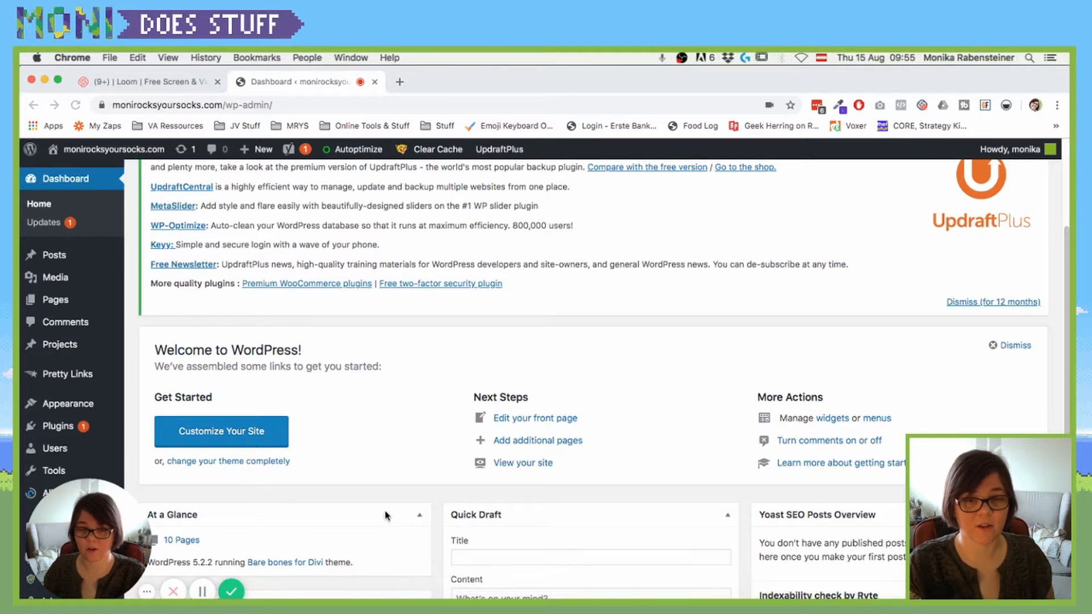
pyautogui.moveTo(759, 462)
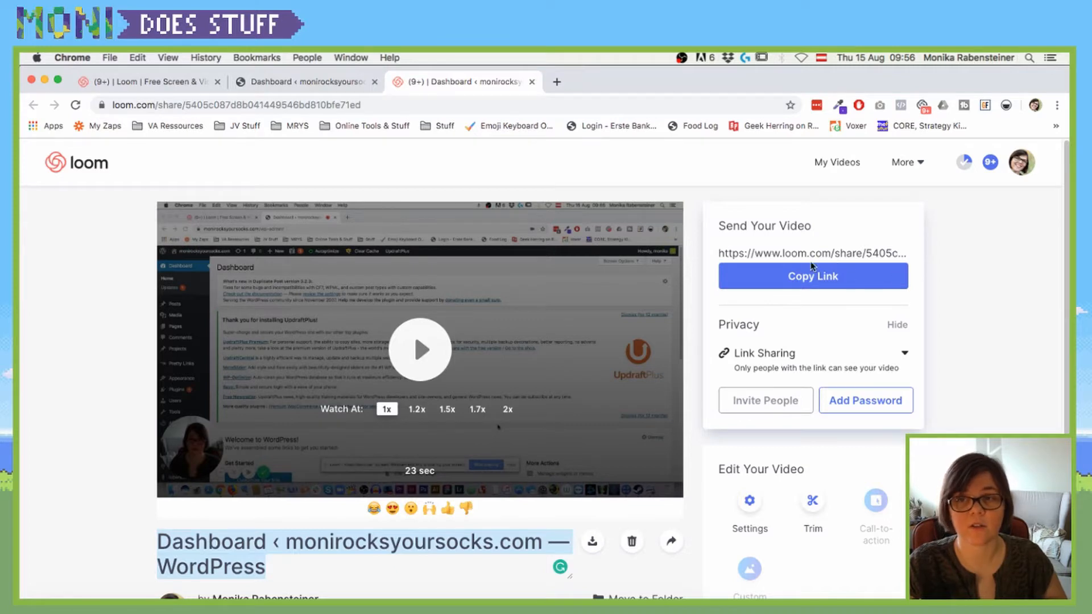
pyautogui.moveTo(859, 269)
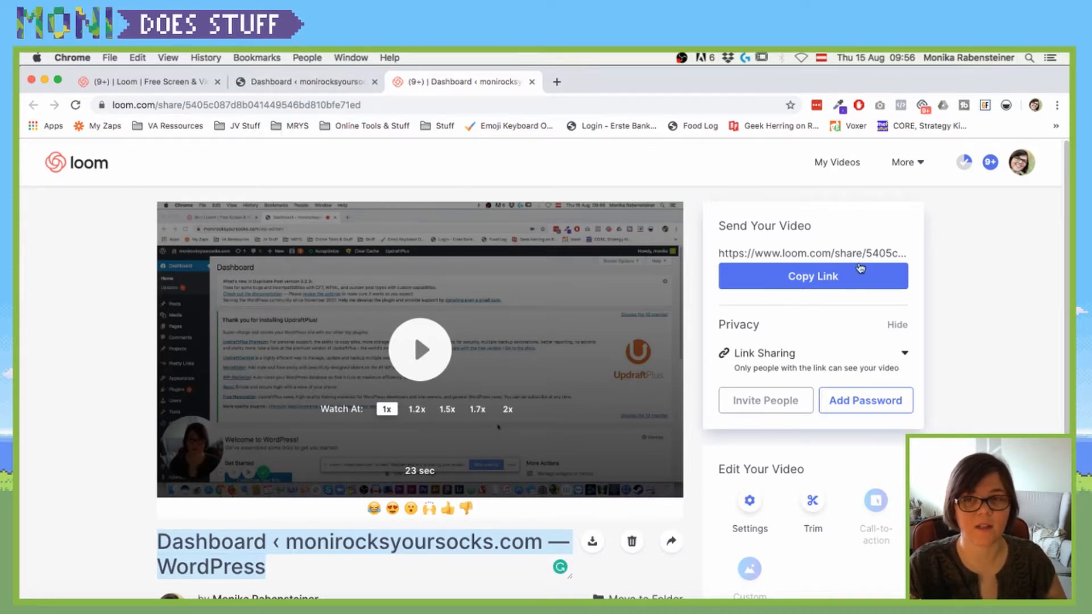
pyautogui.moveTo(854, 286)
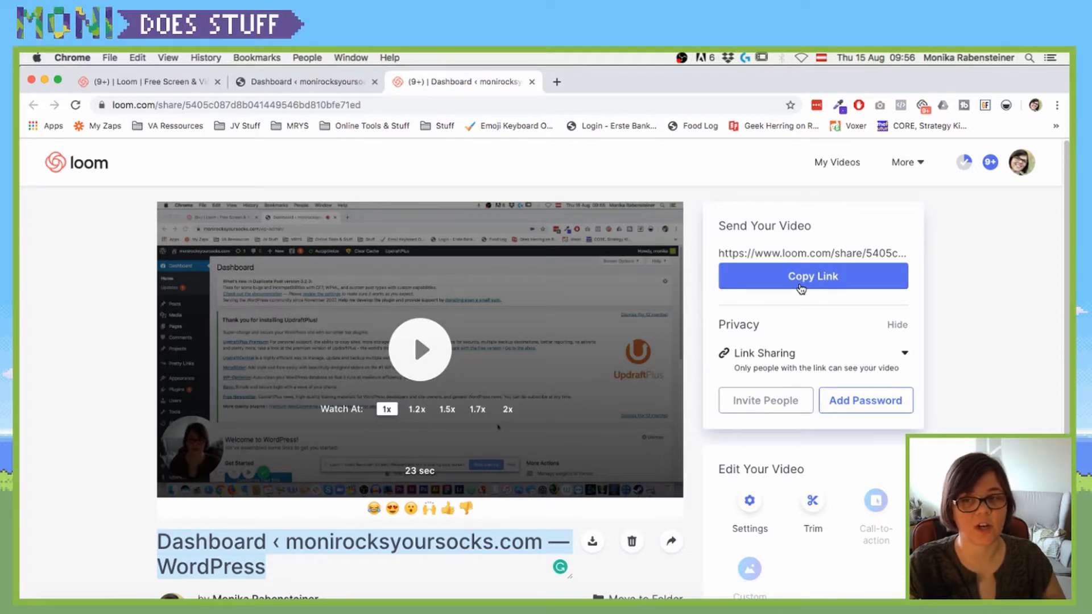
pyautogui.moveTo(865, 400)
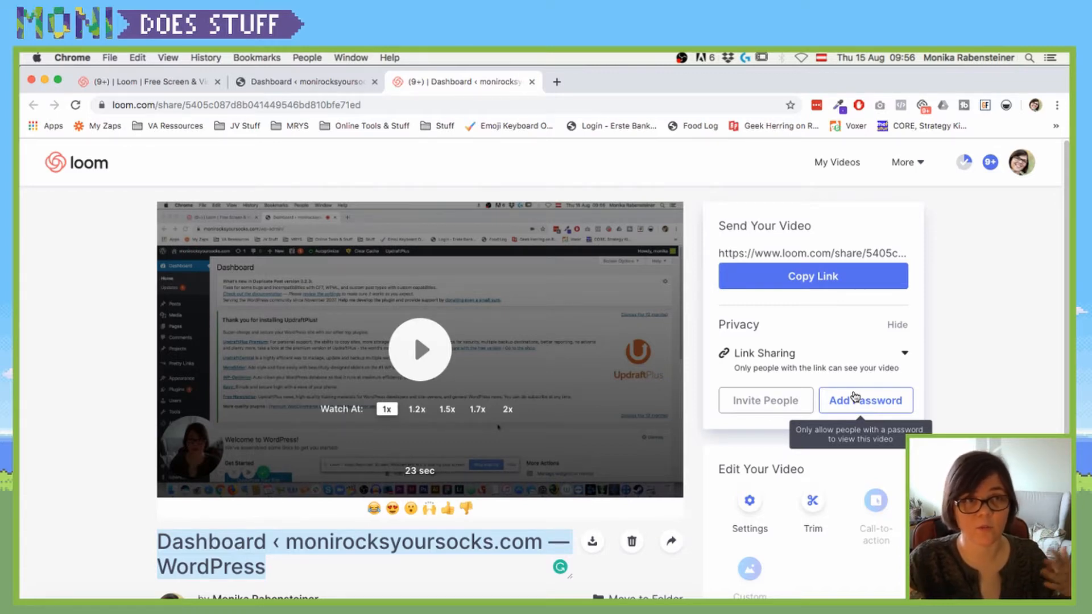
pyautogui.moveTo(852, 397)
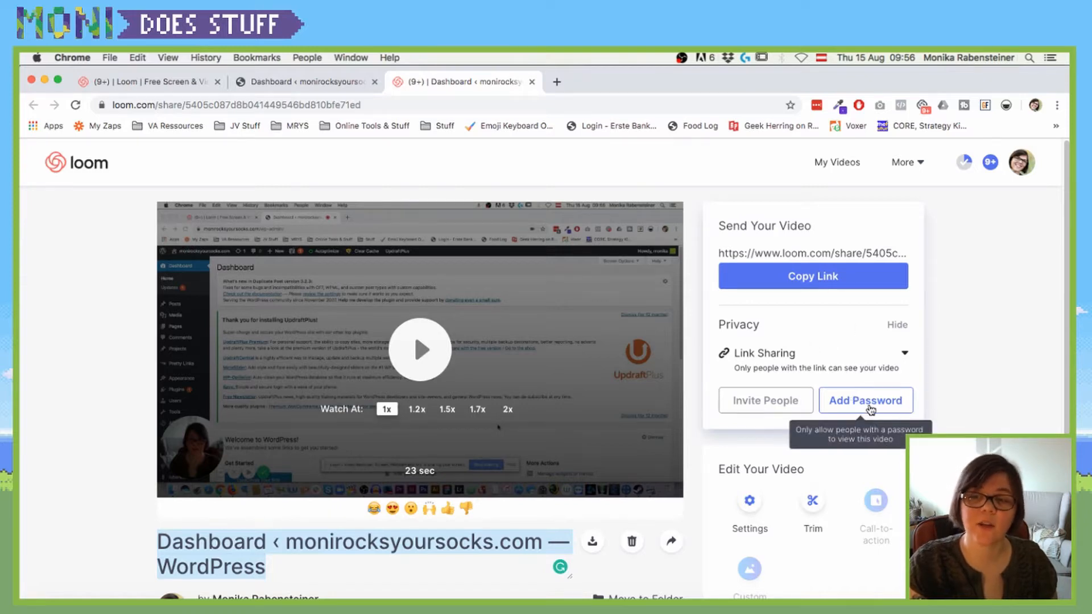
pyautogui.moveTo(411, 448)
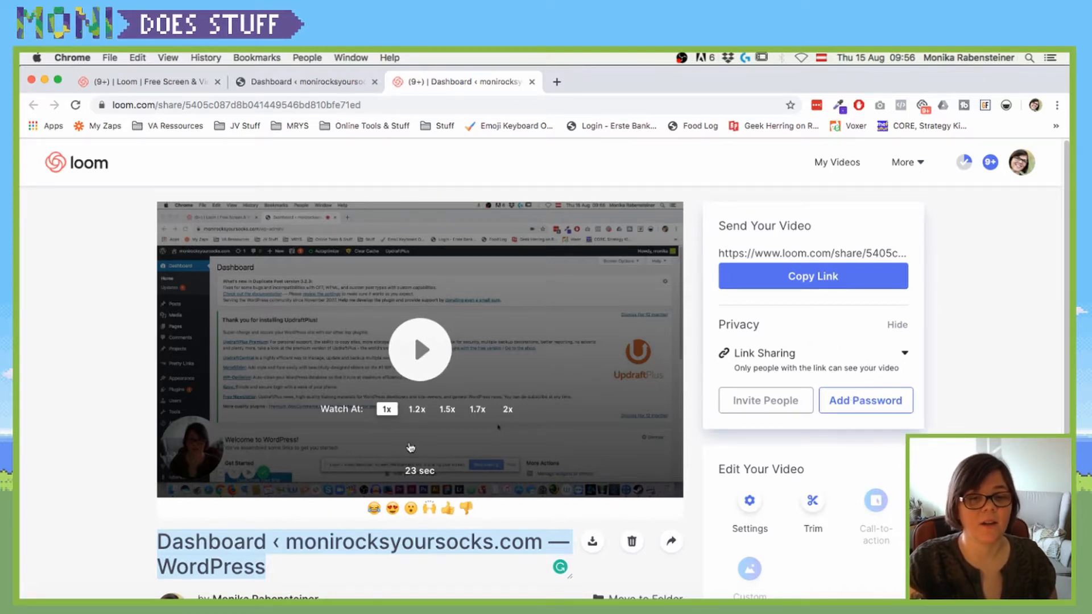
# Step: Select the loom.com/share URL and scroll down to the video's details and editing options
pyautogui.click(235, 105)
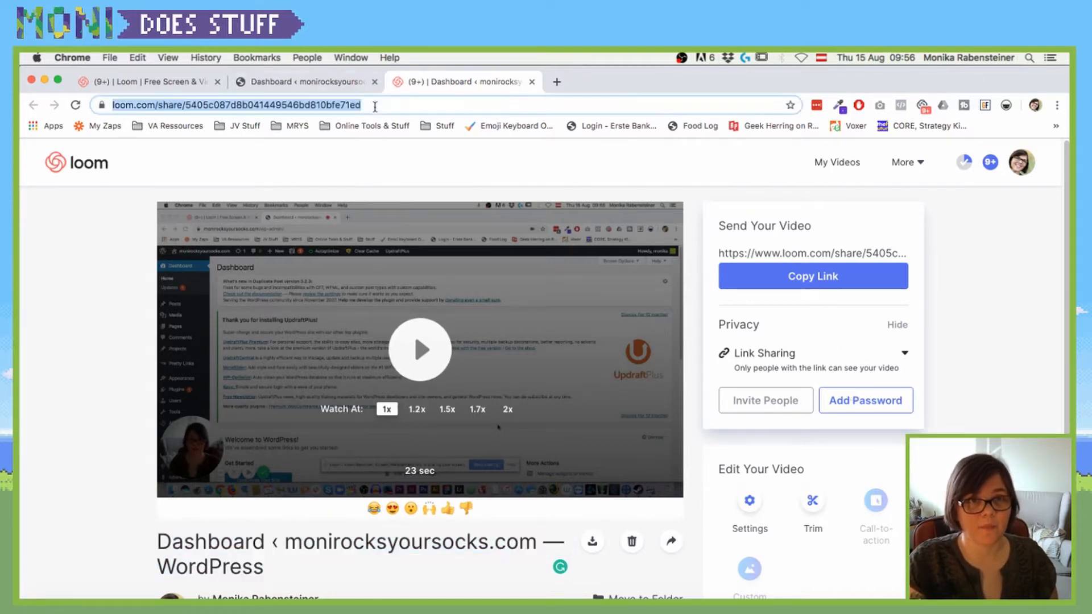
pyautogui.scroll(-3)
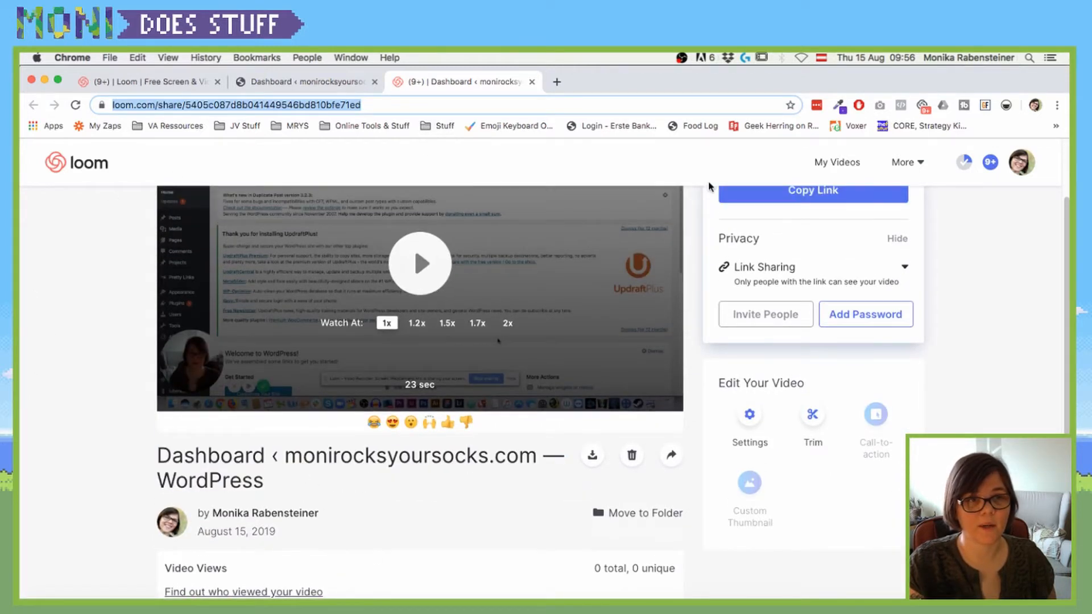
pyautogui.scroll(3)
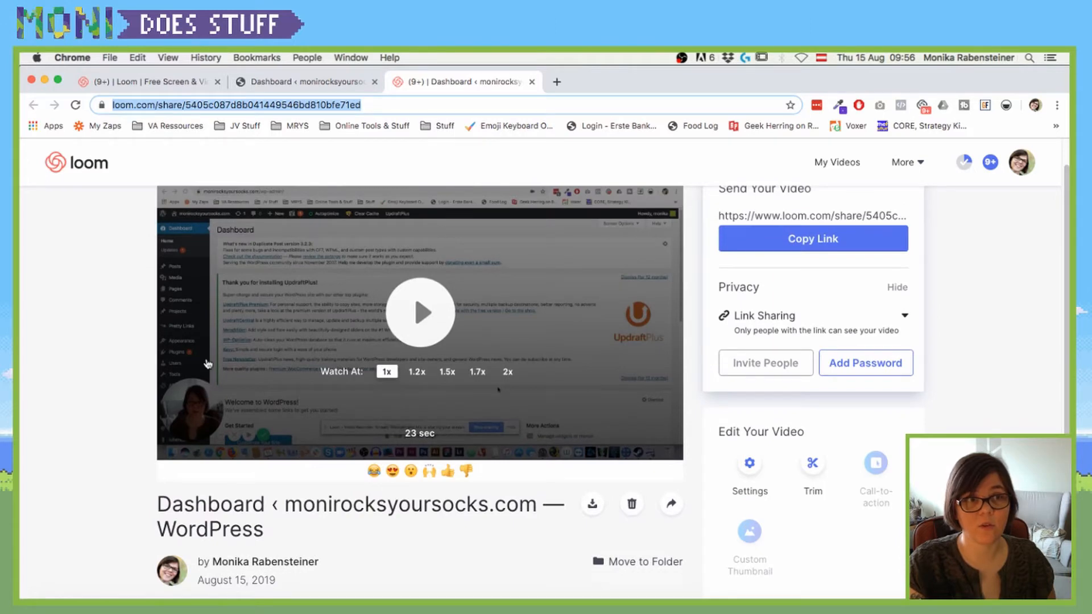
pyautogui.moveTo(592, 503)
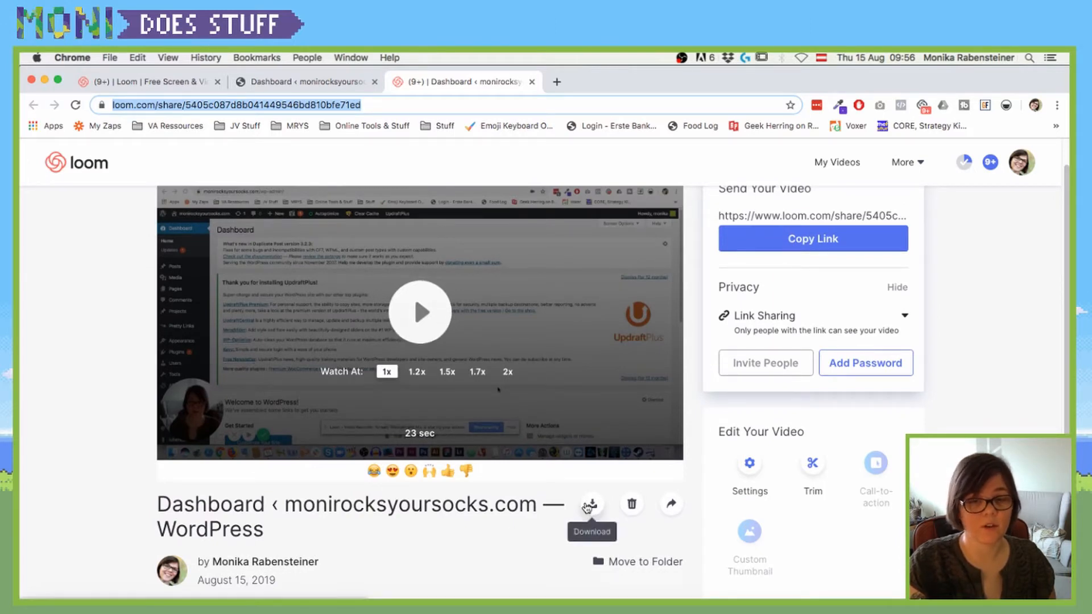
pyautogui.moveTo(671, 503)
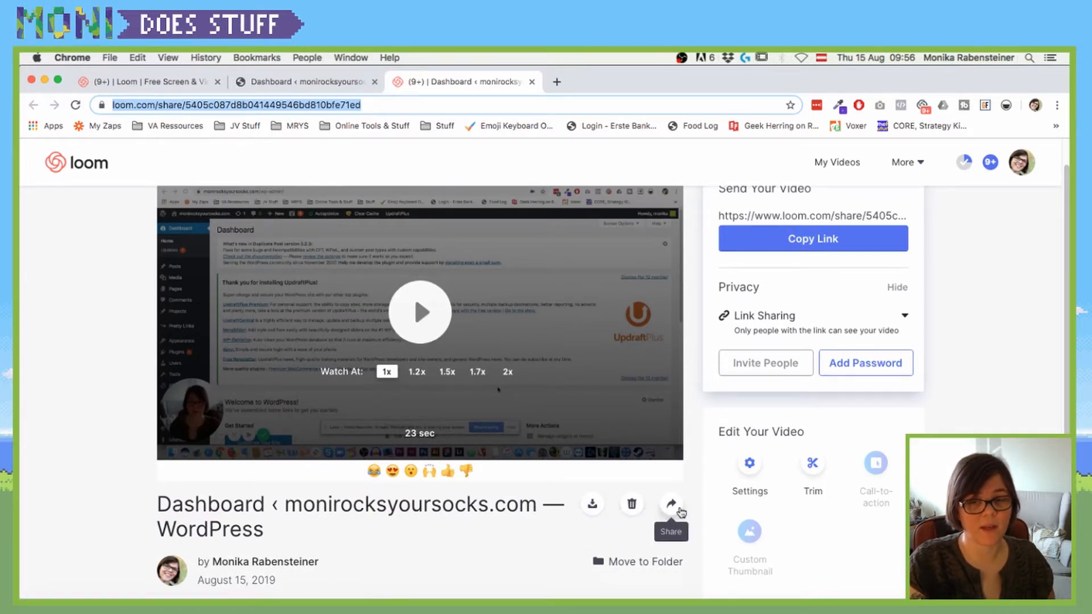
pyautogui.moveTo(812, 463)
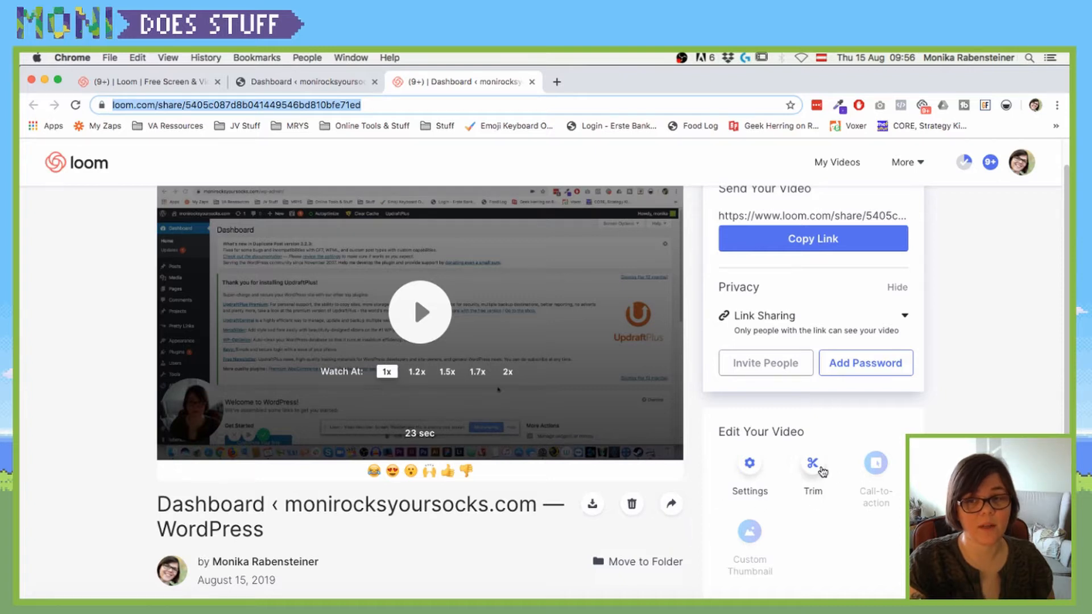
pyautogui.scroll(-3)
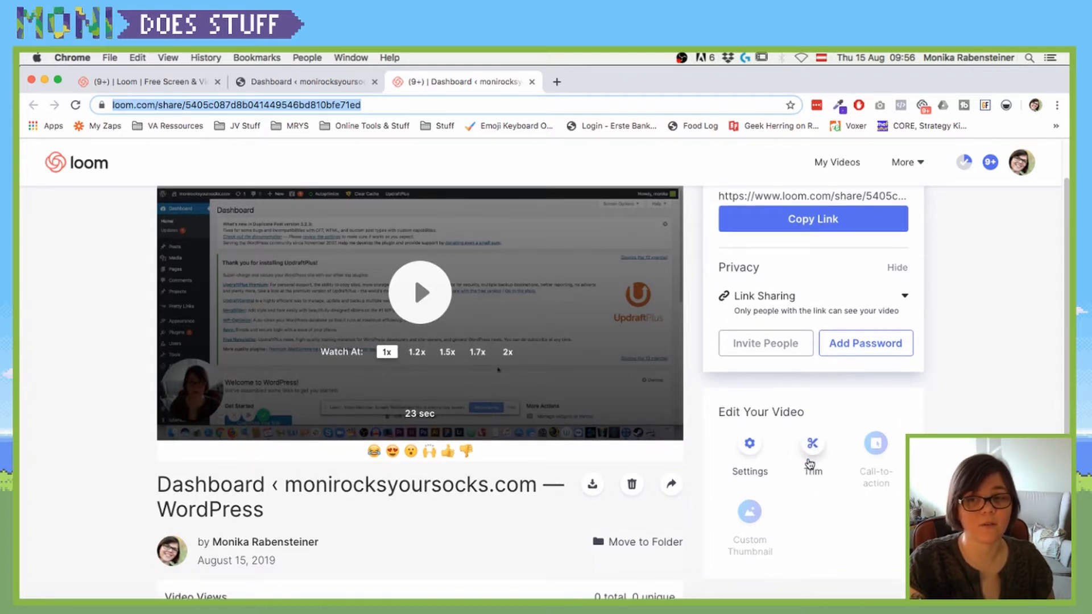
# Step: Trim out 0:01.9–0:14.5, cutting the recording from 23 to 10 seconds
pyautogui.click(811, 443)
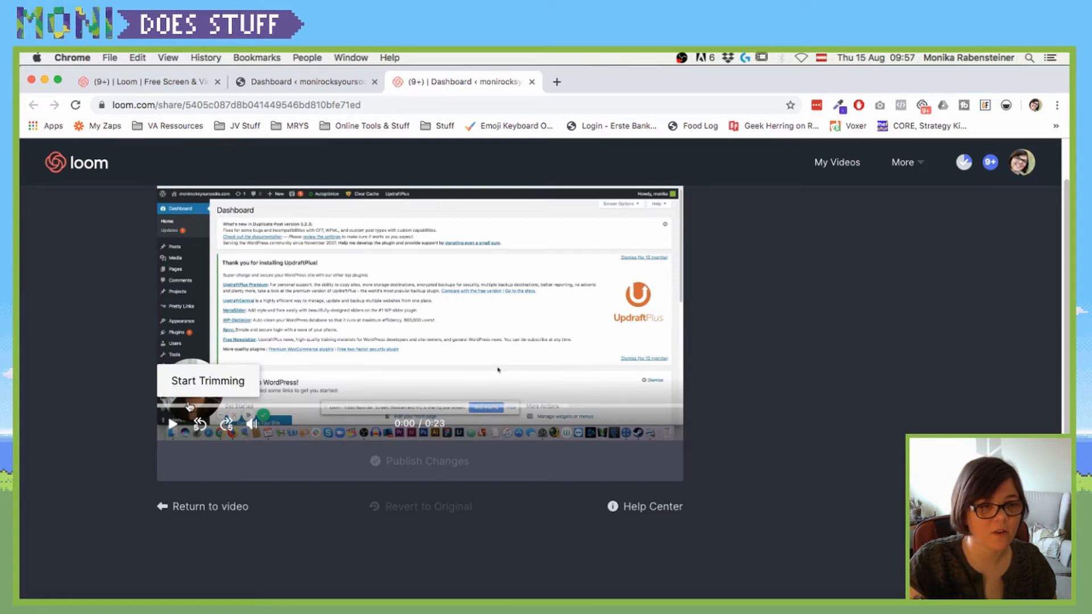
pyautogui.click(207, 381)
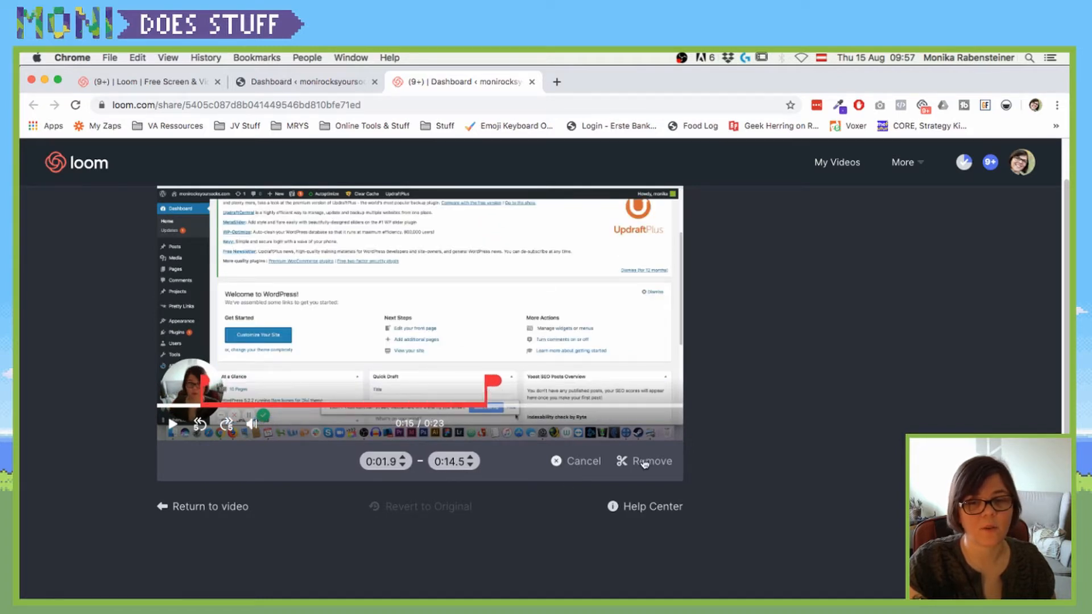
pyautogui.click(649, 460)
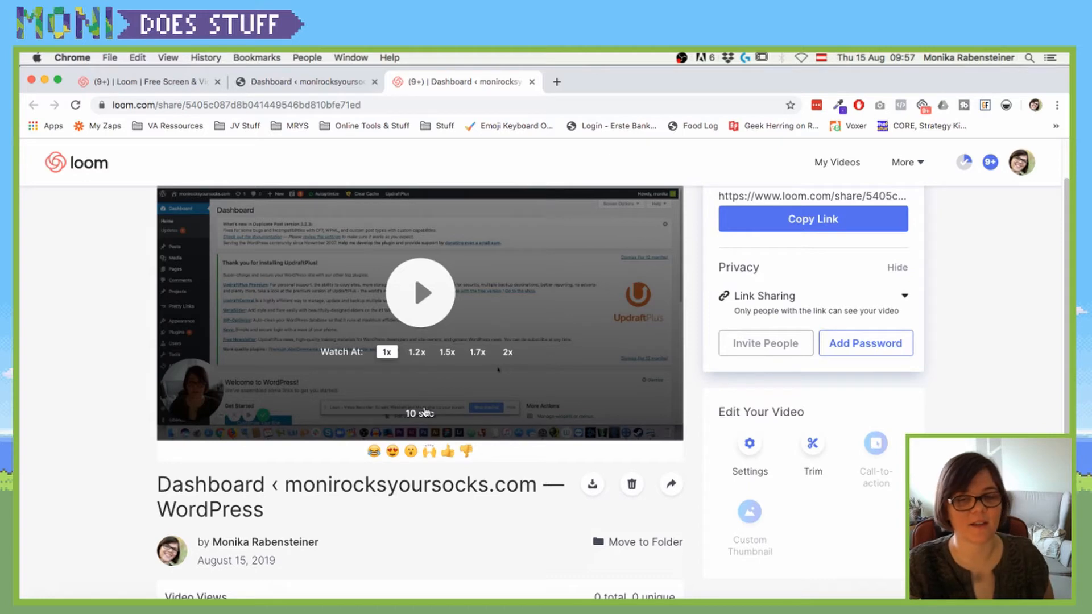
pyautogui.moveTo(649, 292)
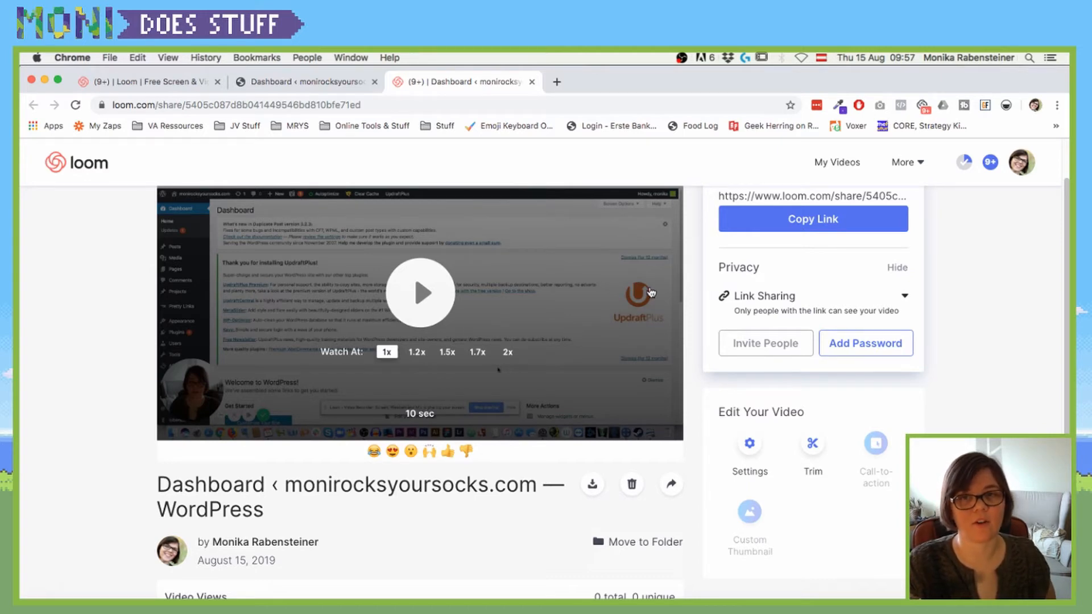
pyautogui.moveTo(428, 295)
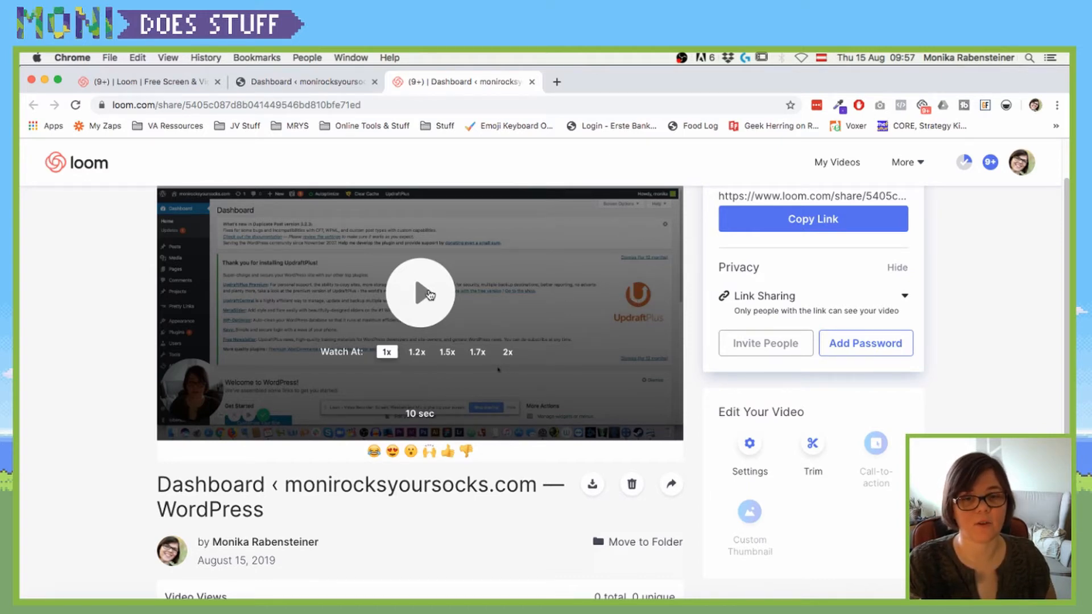
pyautogui.moveTo(938, 406)
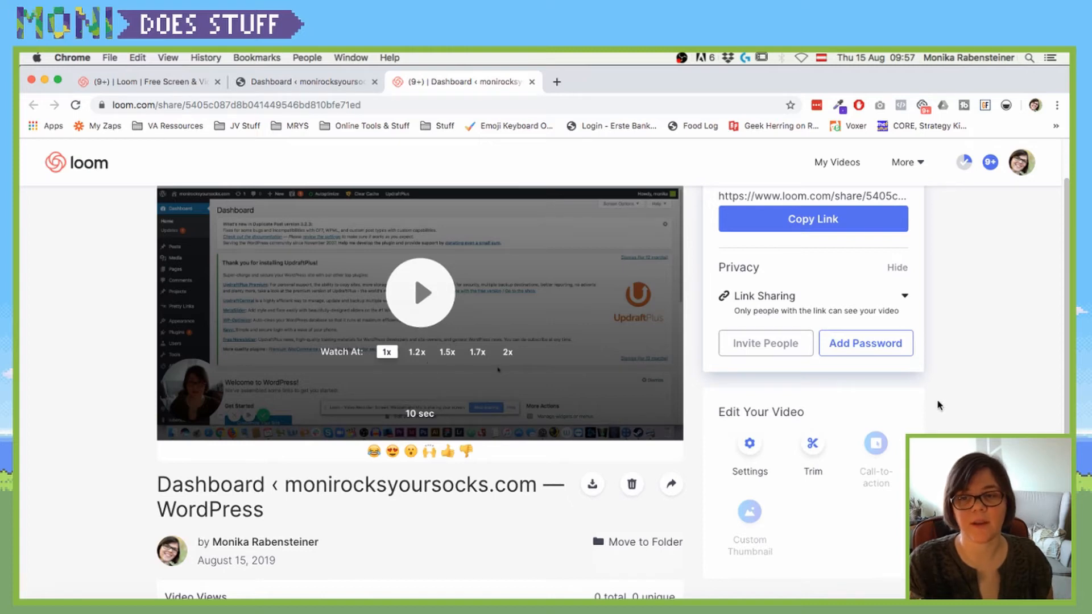
# Step: Reopen the trim editor to review the 10-second cut of the dashboard recording
pyautogui.click(812, 443)
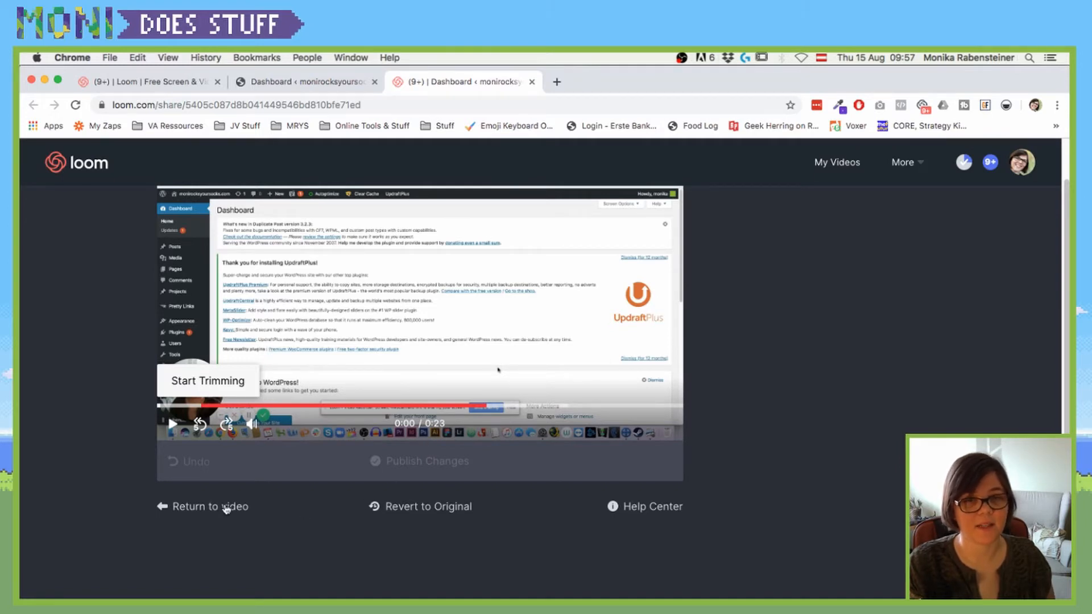
pyautogui.moveTo(225, 423)
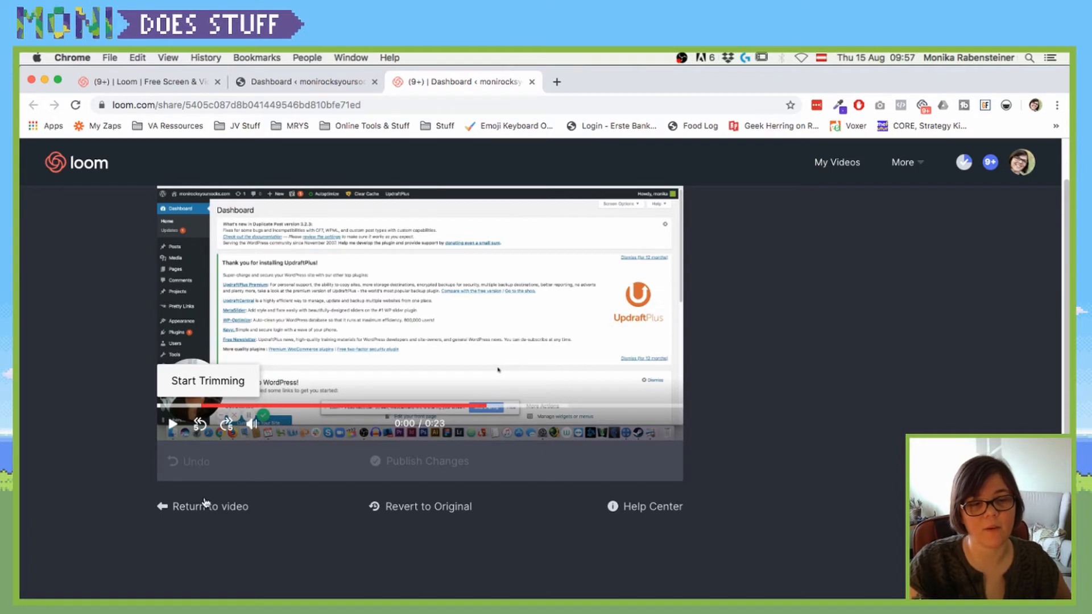
# Step: Leave the trim editor and return to the trimmed video's share page
pyautogui.click(210, 507)
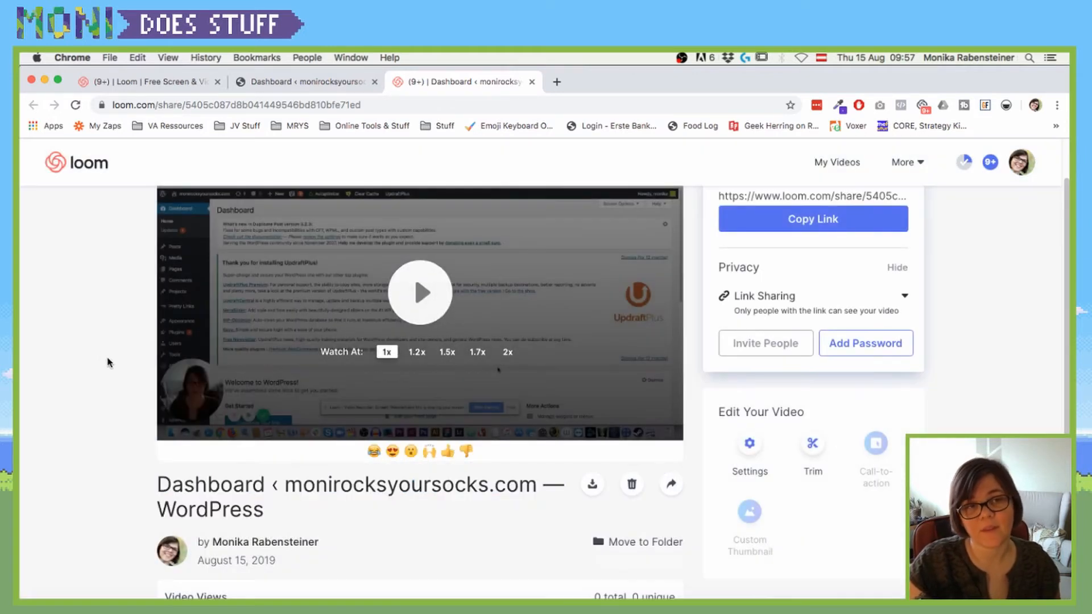